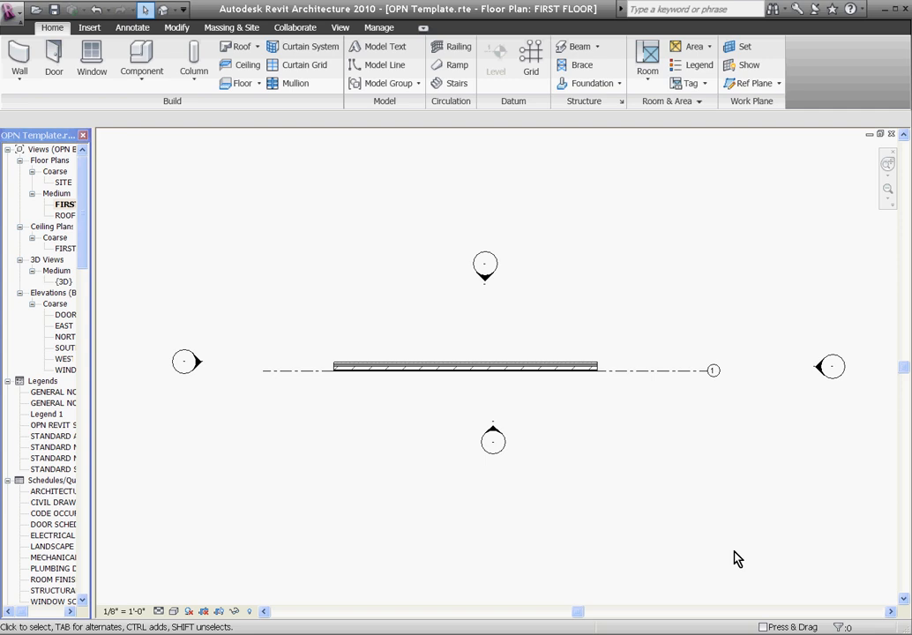
{"action": "mouse_move", "coordinate": [606, 489]}
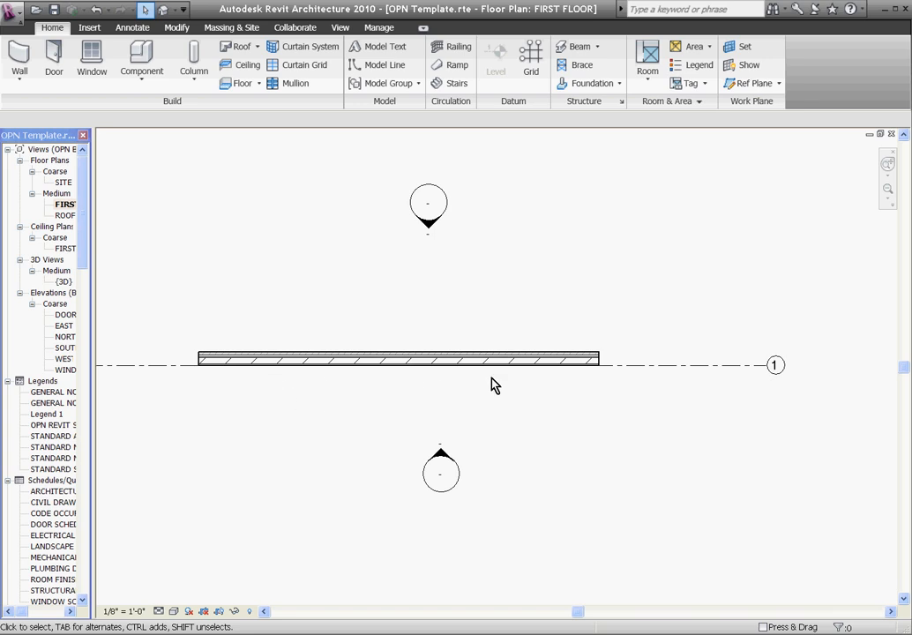
Open the SOUTH elevation and start placing detail lines.
{"action": "left_click", "coordinate": [441, 451]}
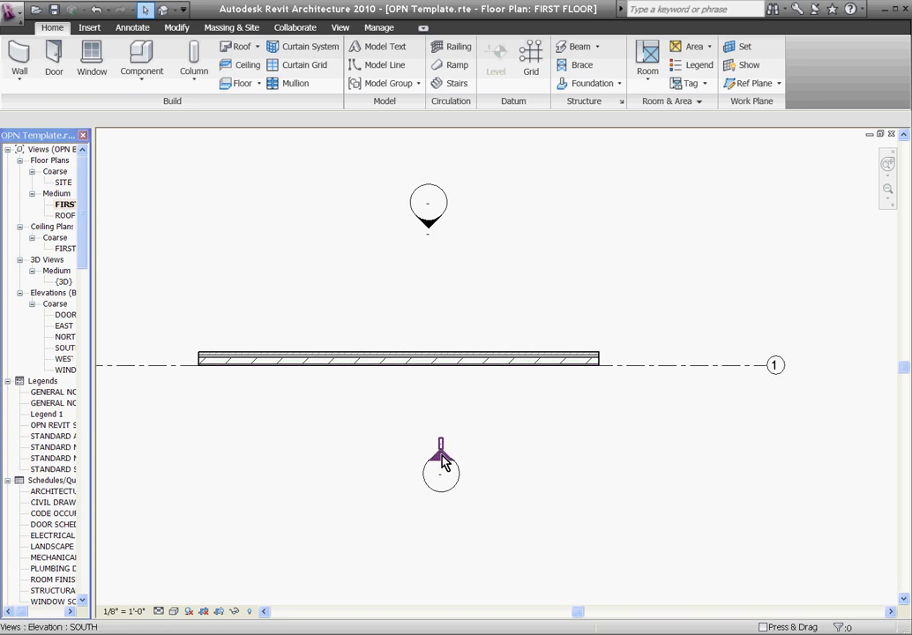
{"action": "left_click", "coordinate": [442, 450]}
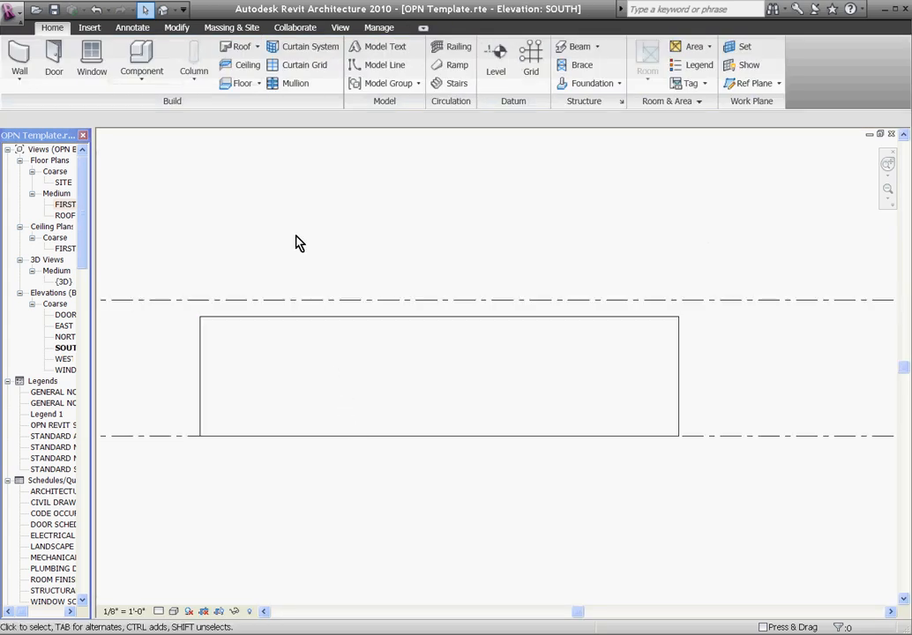
{"action": "left_click", "coordinate": [133, 27]}
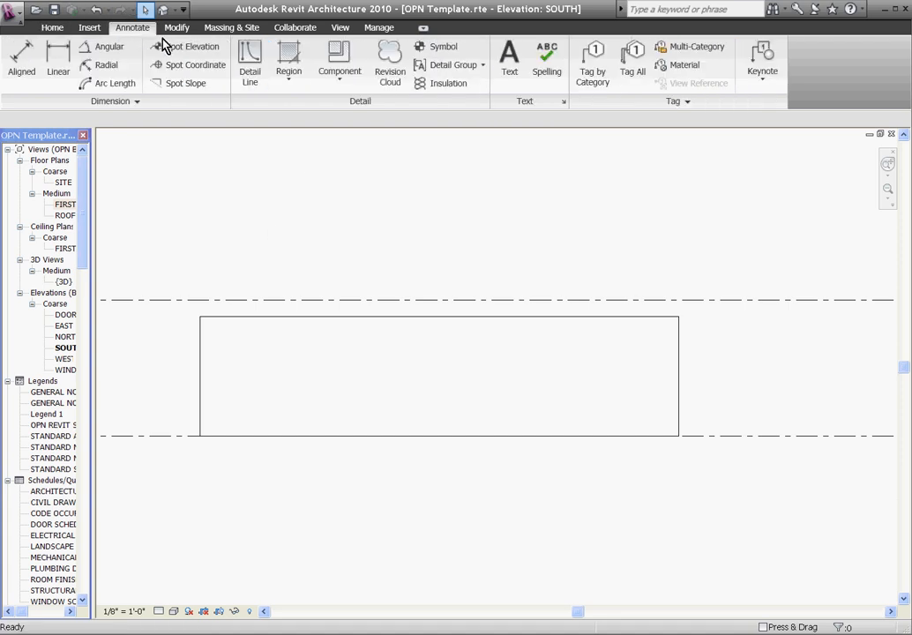
{"action": "left_click", "coordinate": [250, 61]}
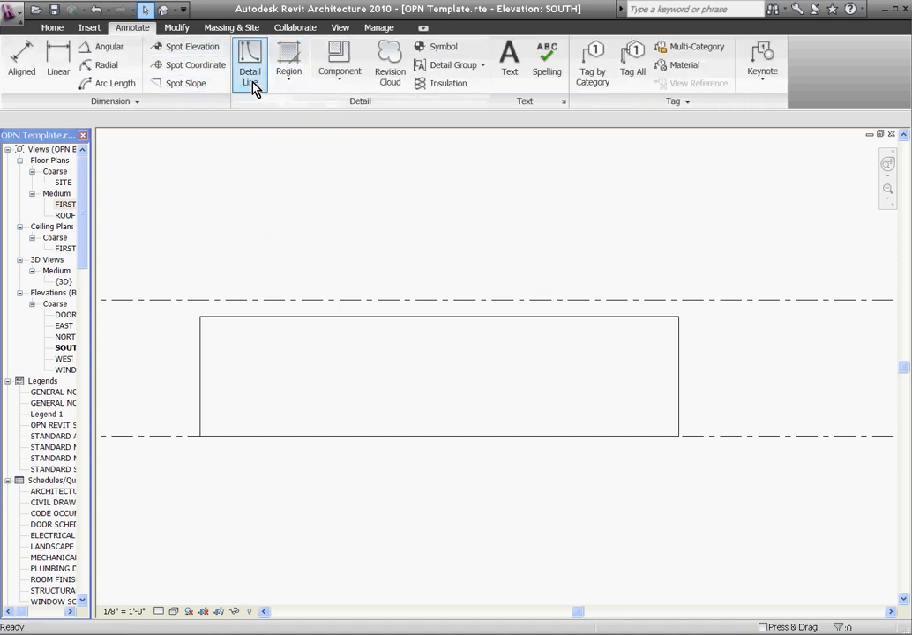
{"action": "left_click", "coordinate": [249, 64]}
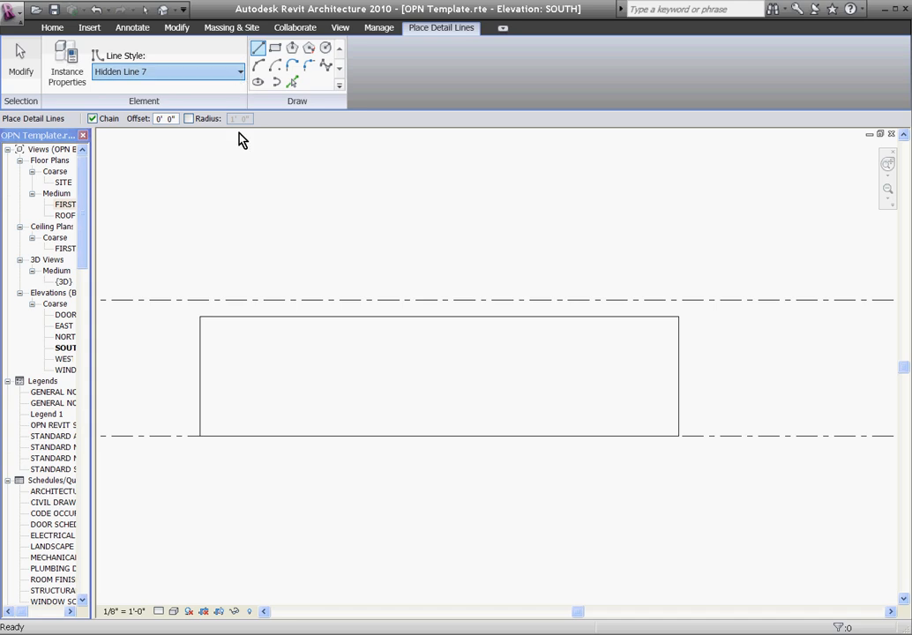
Draw the D's straight edge and curved side in the Detail Line 1 style.
{"action": "left_click", "coordinate": [167, 71]}
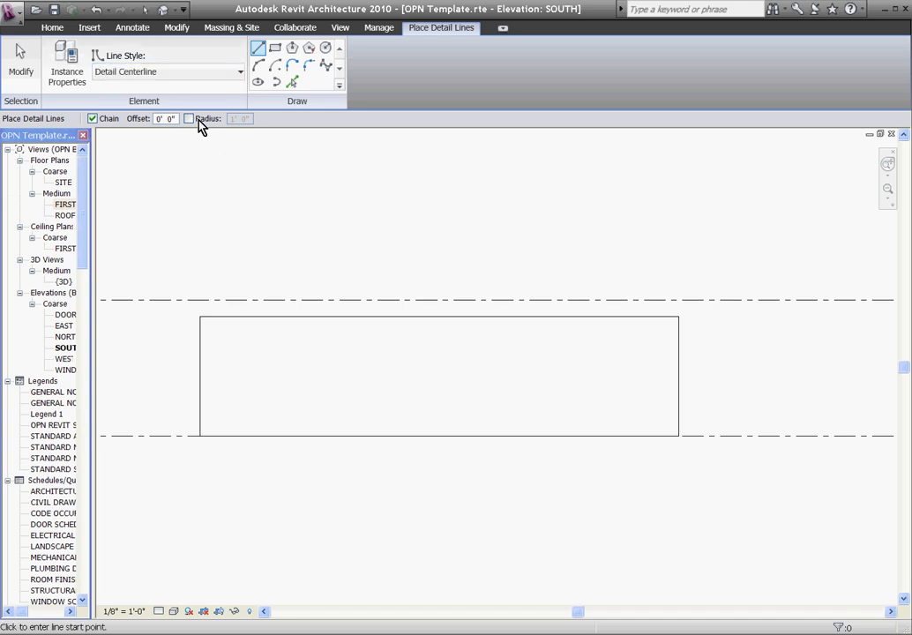
{"action": "left_click", "coordinate": [167, 71]}
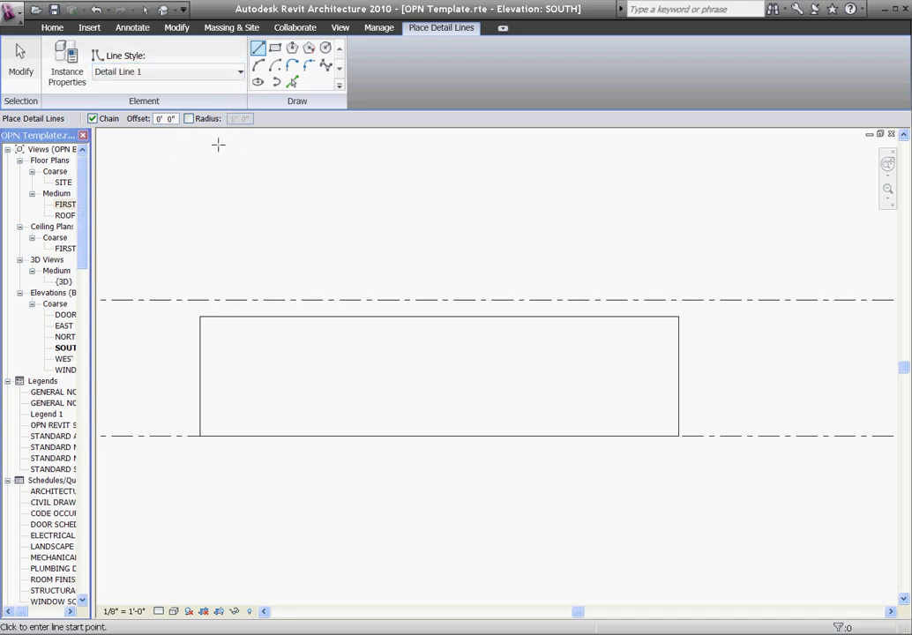
{"action": "left_click", "coordinate": [296, 298]}
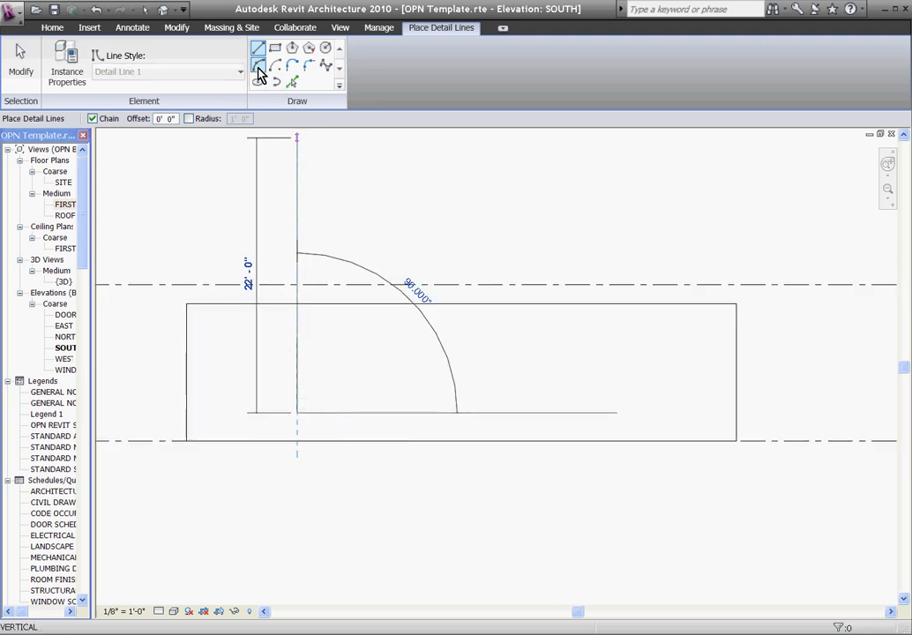
{"action": "left_click", "coordinate": [259, 66]}
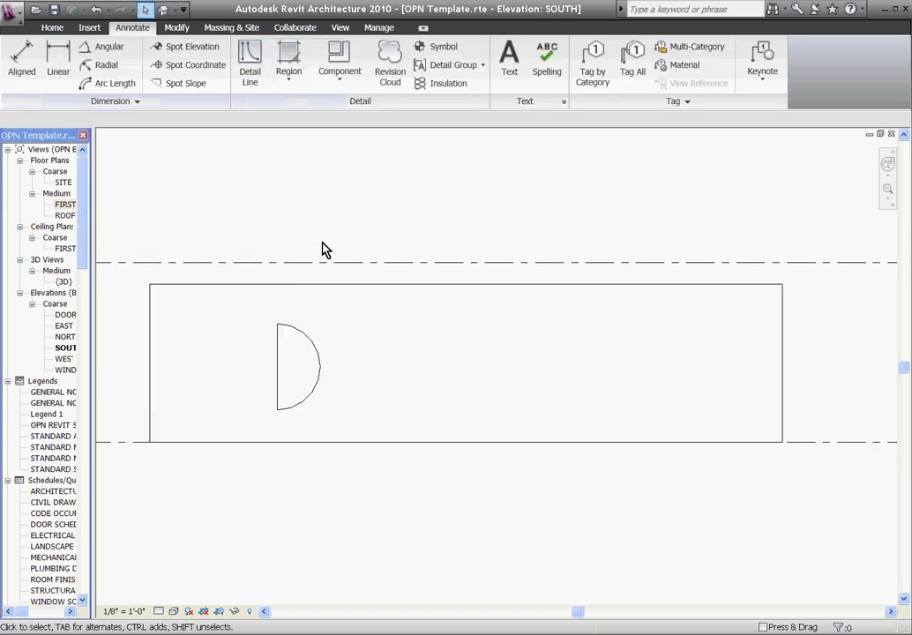
Start a model line and choose Grid : 1 as the named work plane.
{"action": "left_click", "coordinate": [52, 27]}
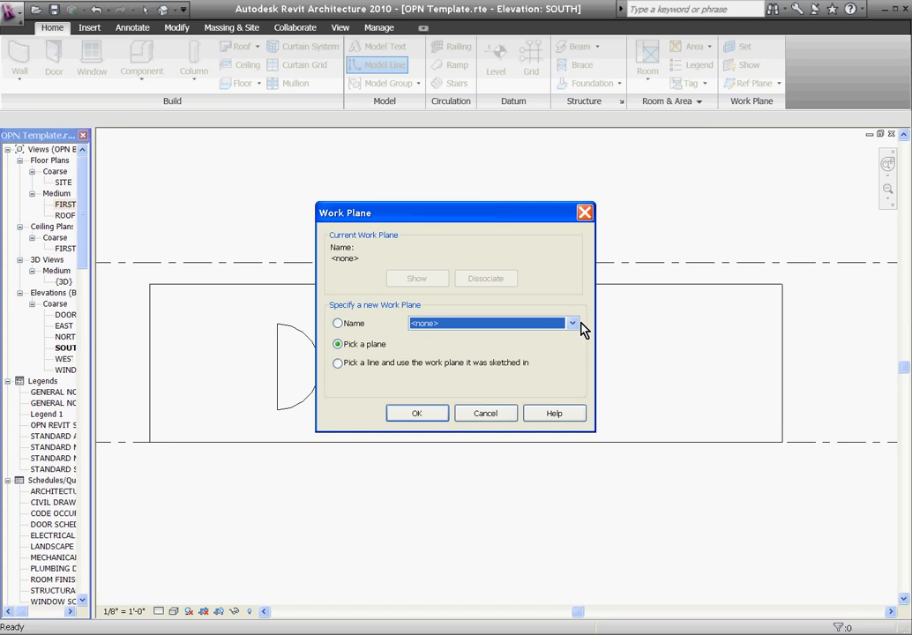
{"action": "left_click", "coordinate": [573, 323]}
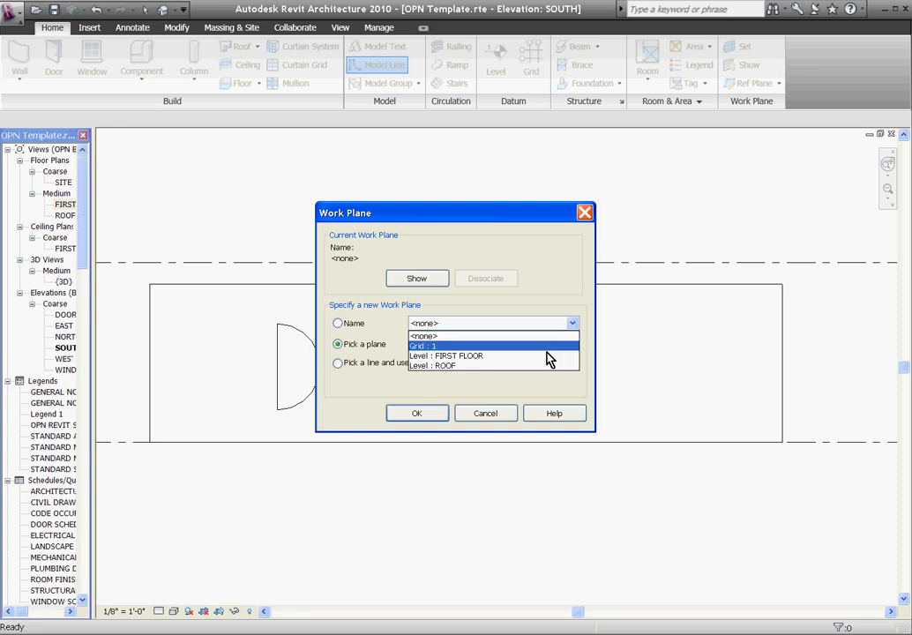
{"action": "mouse_move", "coordinate": [539, 353]}
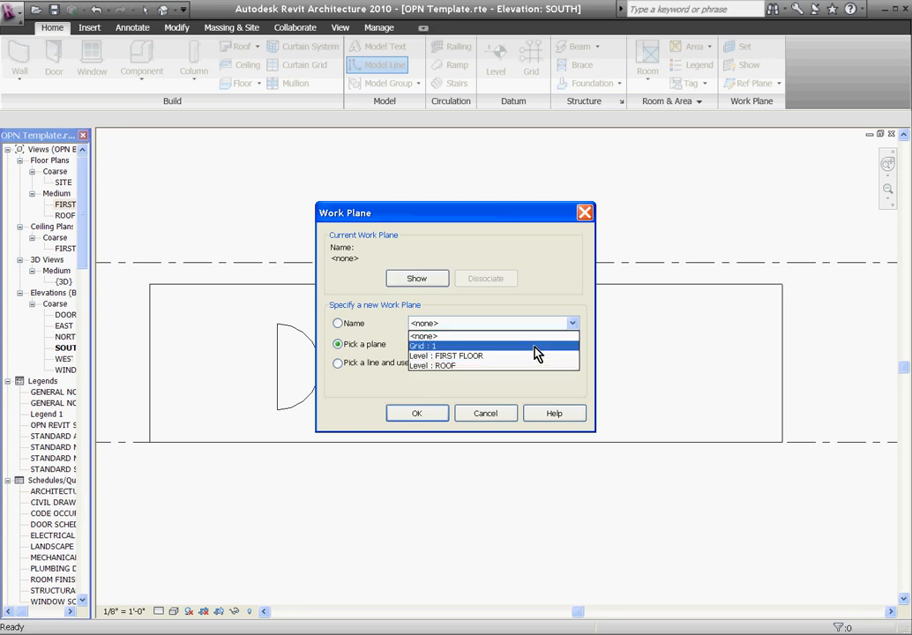
{"action": "left_click", "coordinate": [426, 346]}
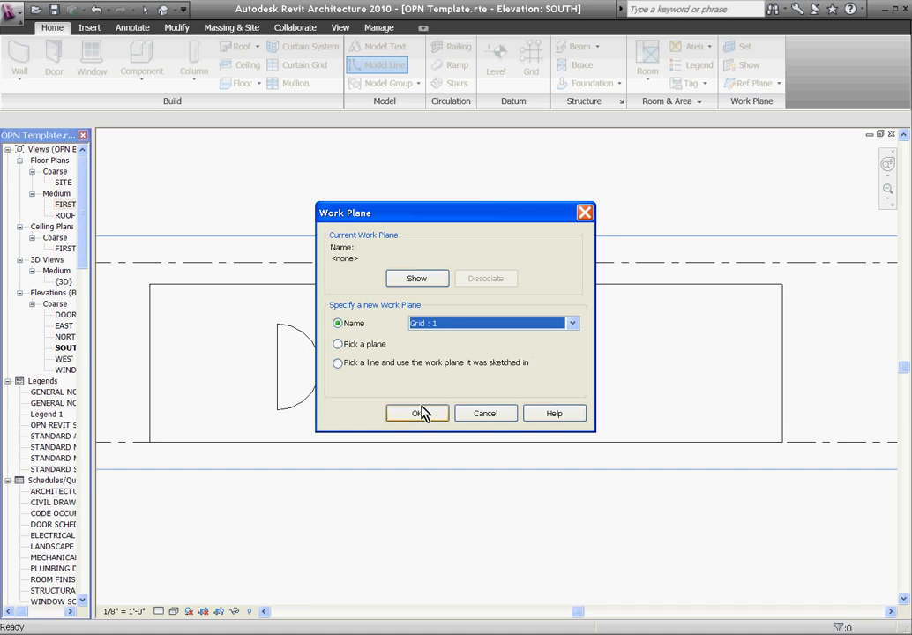
Confirm the Grid : 1 work plane and sketch the M of model lines beside the D.
{"action": "left_click", "coordinate": [417, 413]}
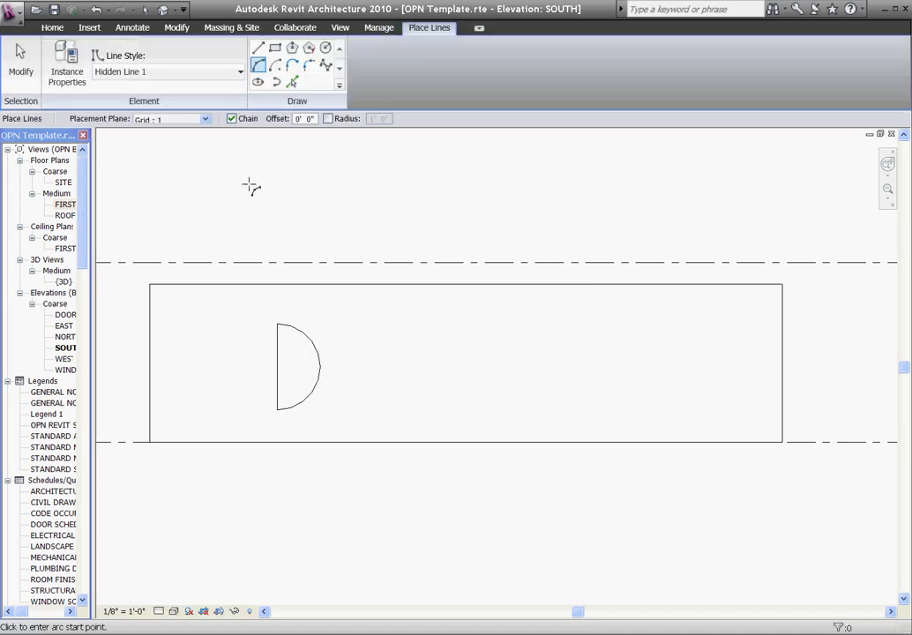
{"action": "mouse_move", "coordinate": [317, 169]}
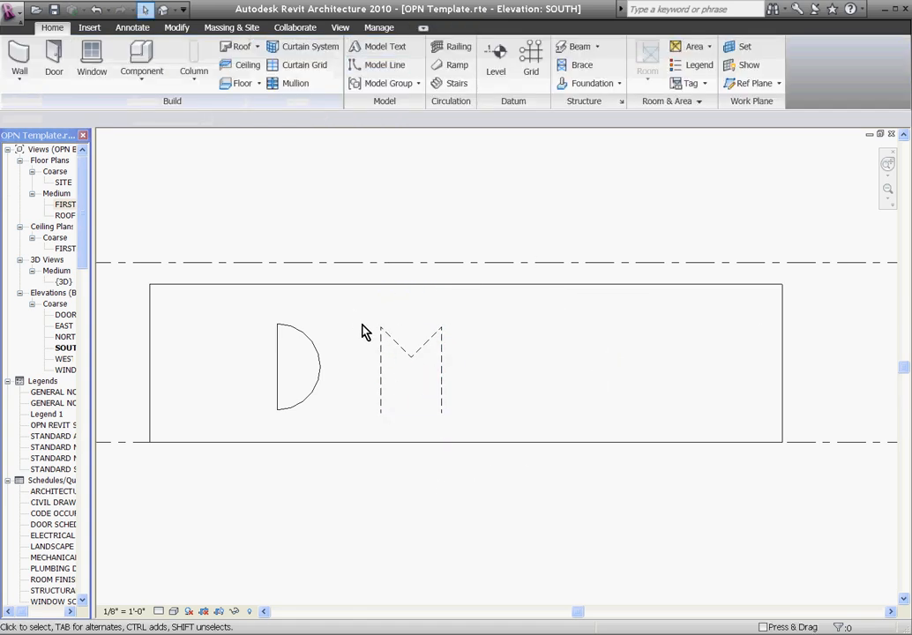
{"action": "left_click", "coordinate": [410, 370]}
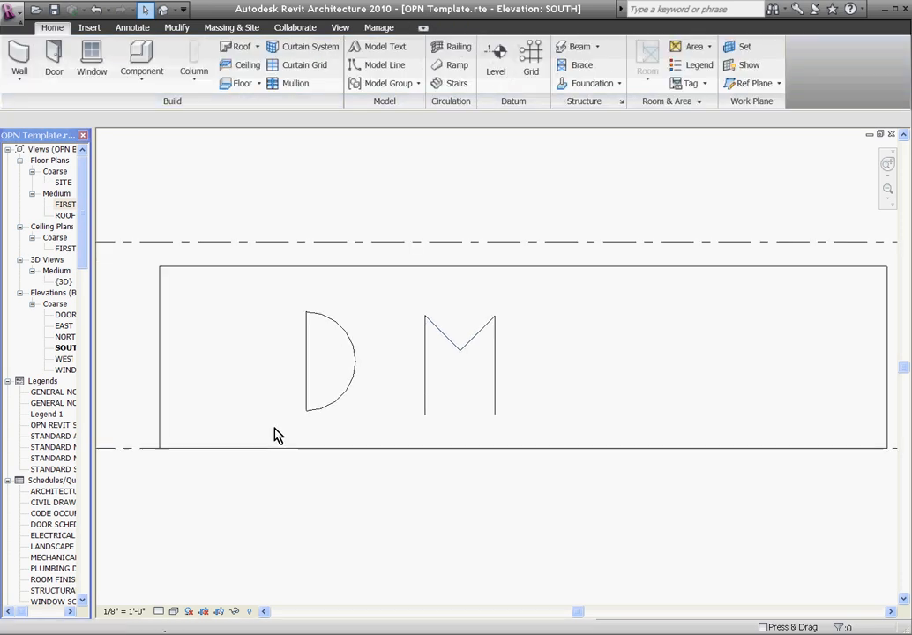
{"action": "mouse_move", "coordinate": [266, 350]}
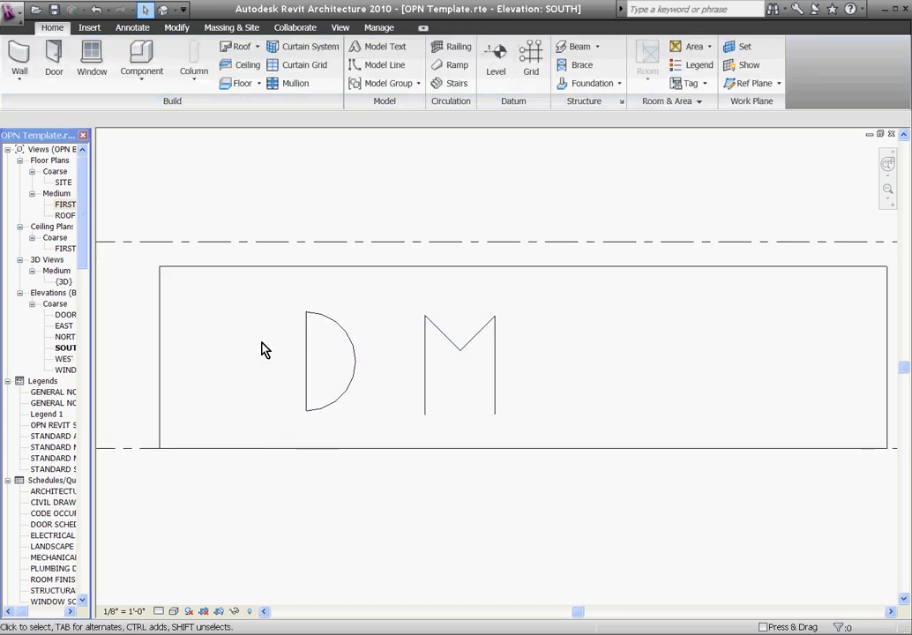
{"action": "mouse_move", "coordinate": [285, 371]}
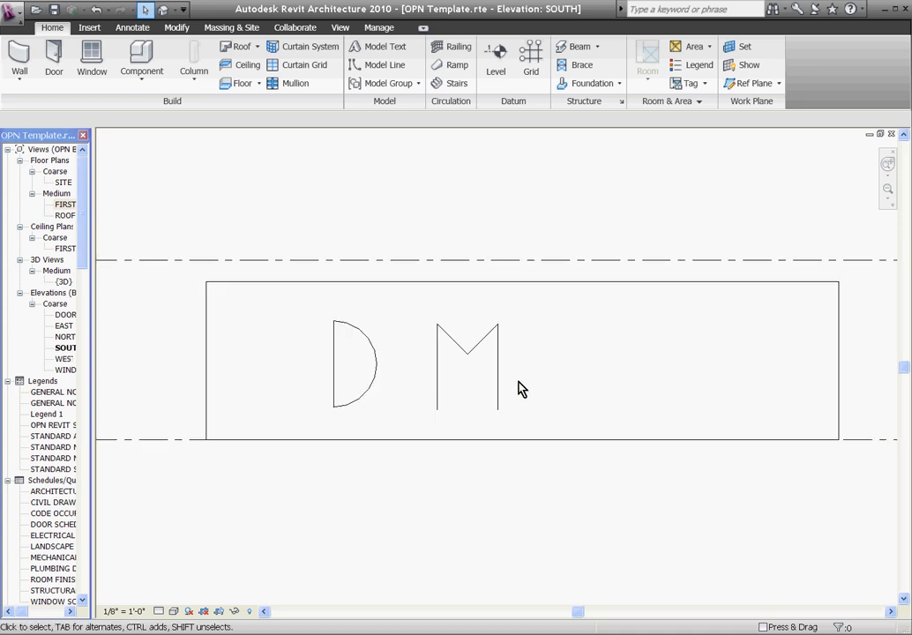
{"action": "left_click", "coordinate": [498, 388]}
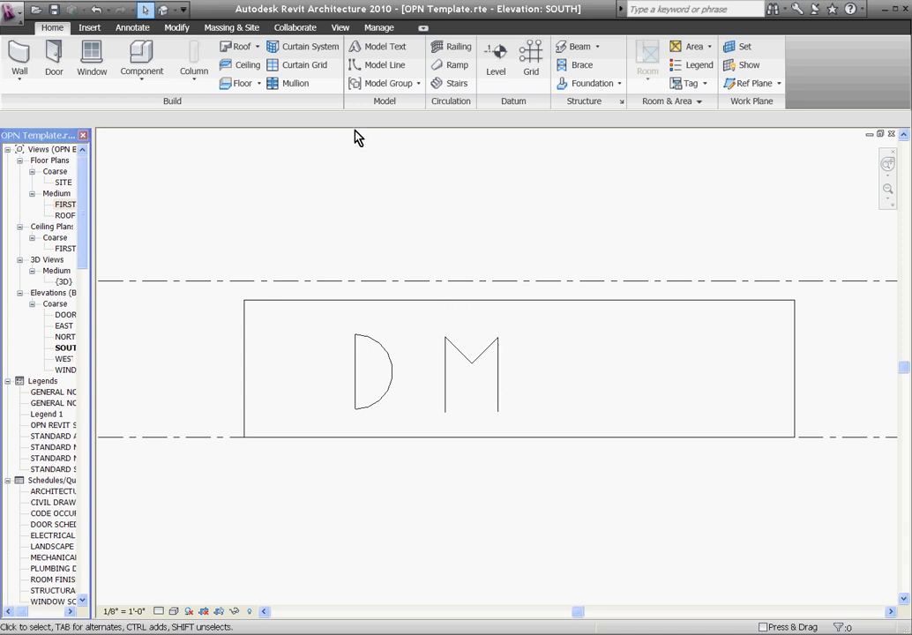
{"action": "mouse_move", "coordinate": [340, 28]}
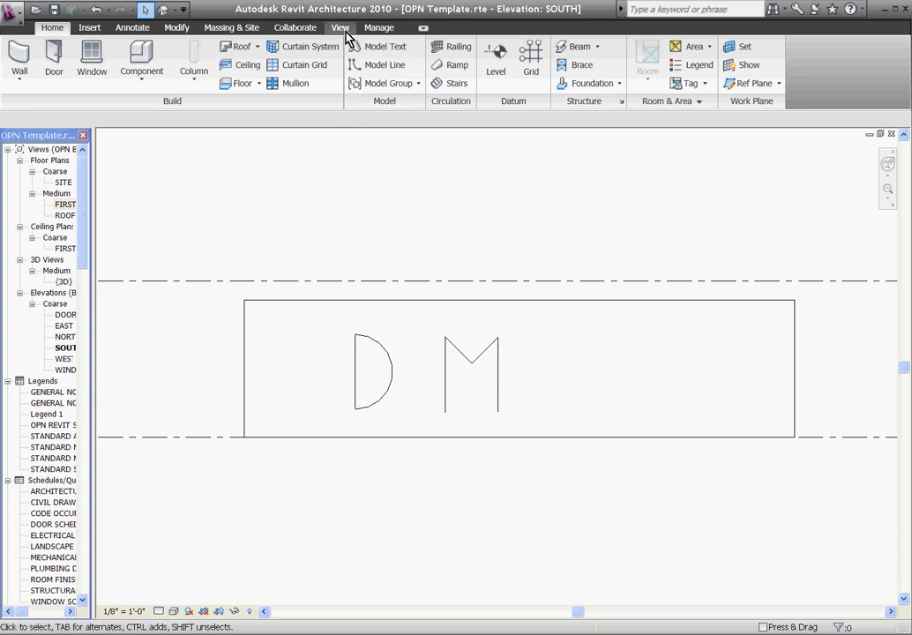
View the default 3D model, showing only the M, then reopen the SOUTH elevation.
{"action": "left_click", "coordinate": [340, 28]}
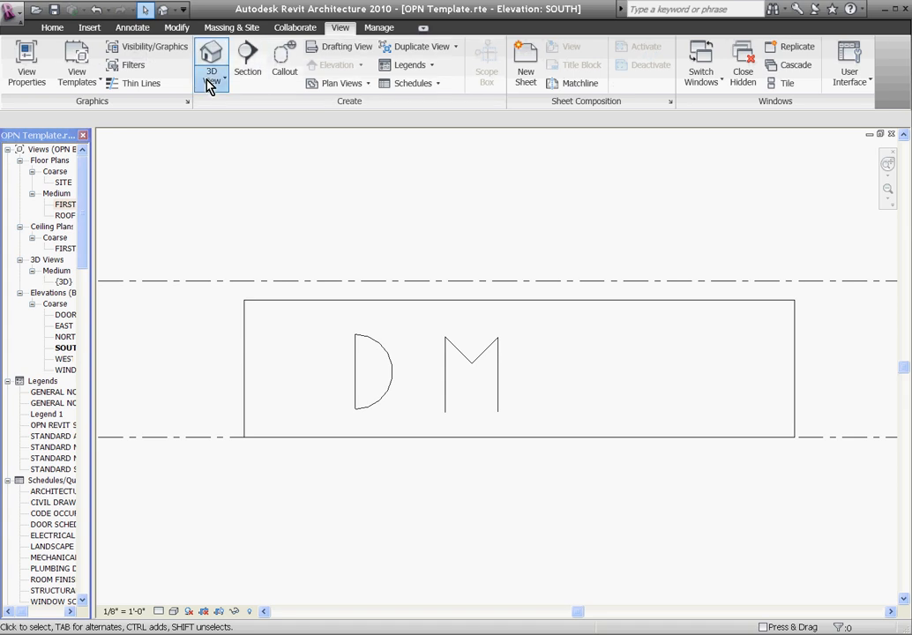
{"action": "left_click", "coordinate": [211, 54]}
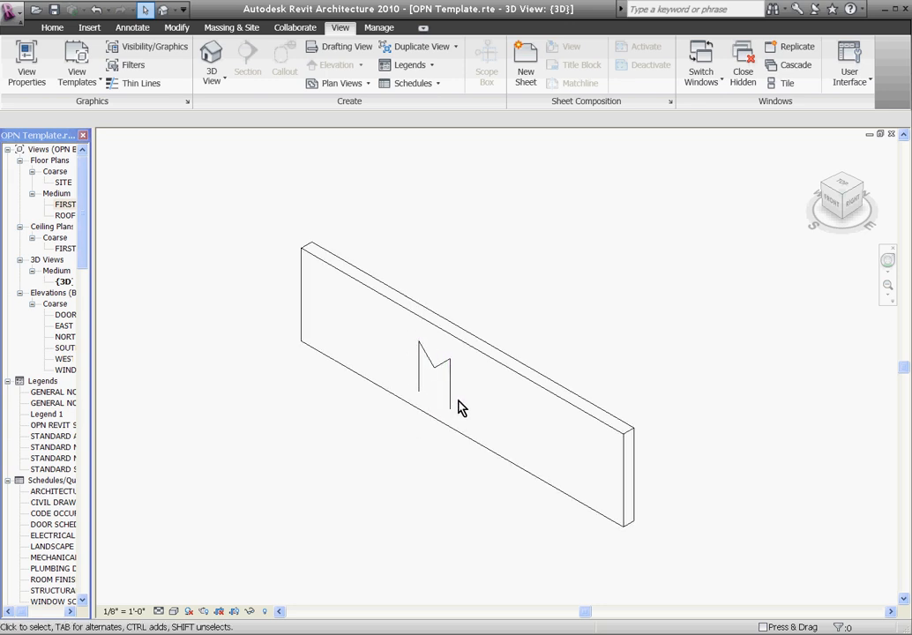
{"action": "left_click", "coordinate": [65, 348]}
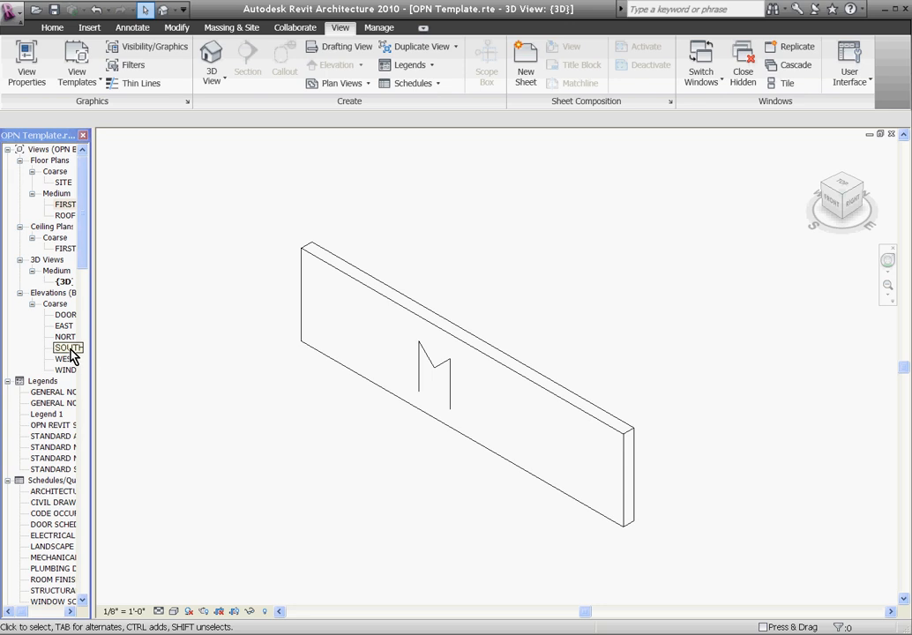
{"action": "double_click", "coordinate": [67, 348]}
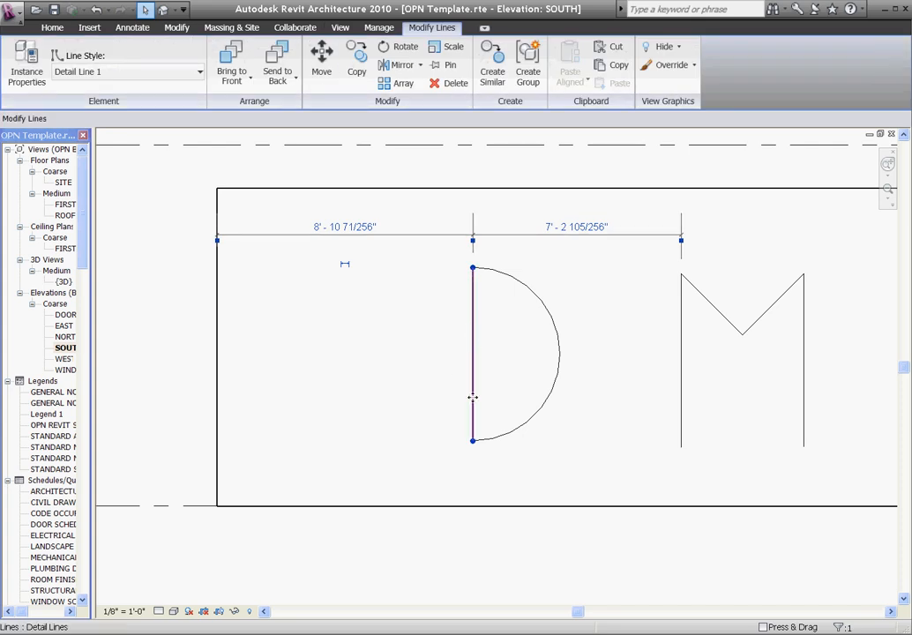
Select the D's straight edge and bring up the Line Styles settings.
{"action": "left_click", "coordinate": [357, 62]}
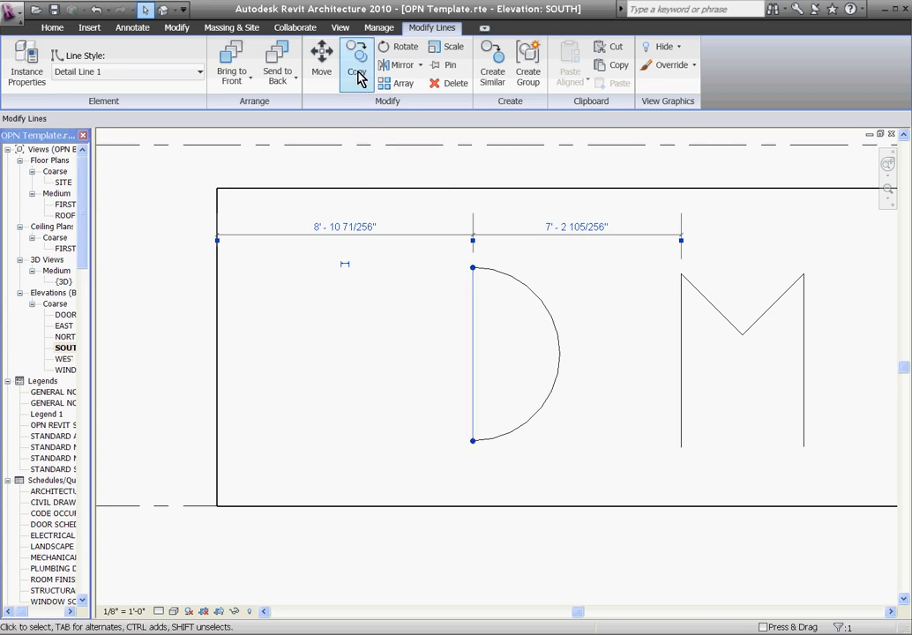
{"action": "left_click", "coordinate": [378, 27]}
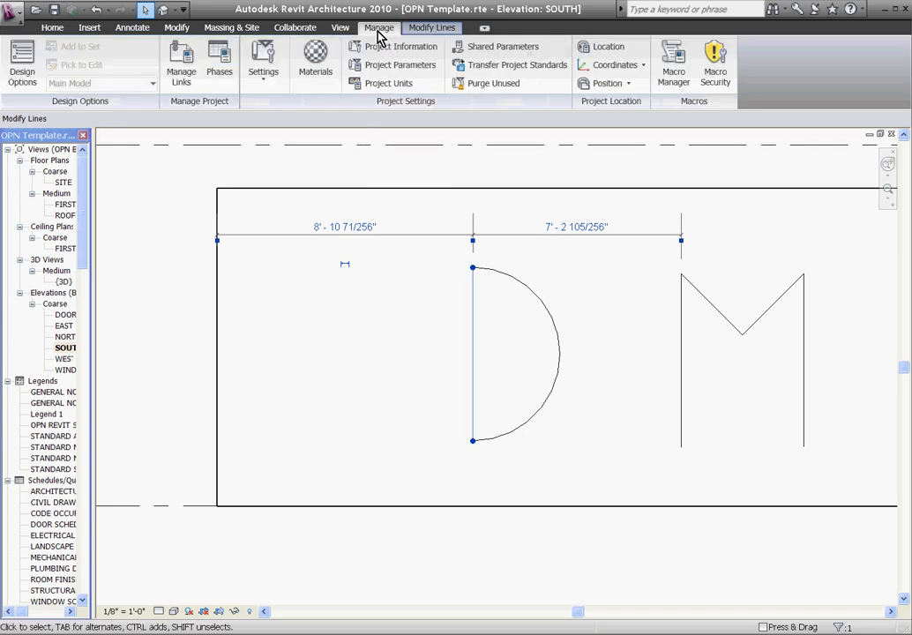
{"action": "left_click", "coordinate": [262, 62]}
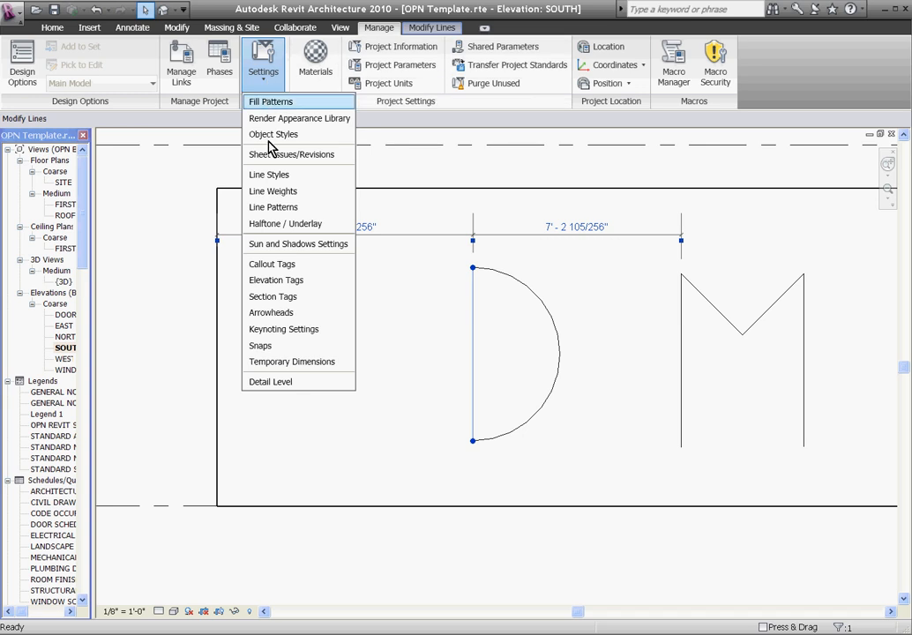
{"action": "mouse_move", "coordinate": [271, 173]}
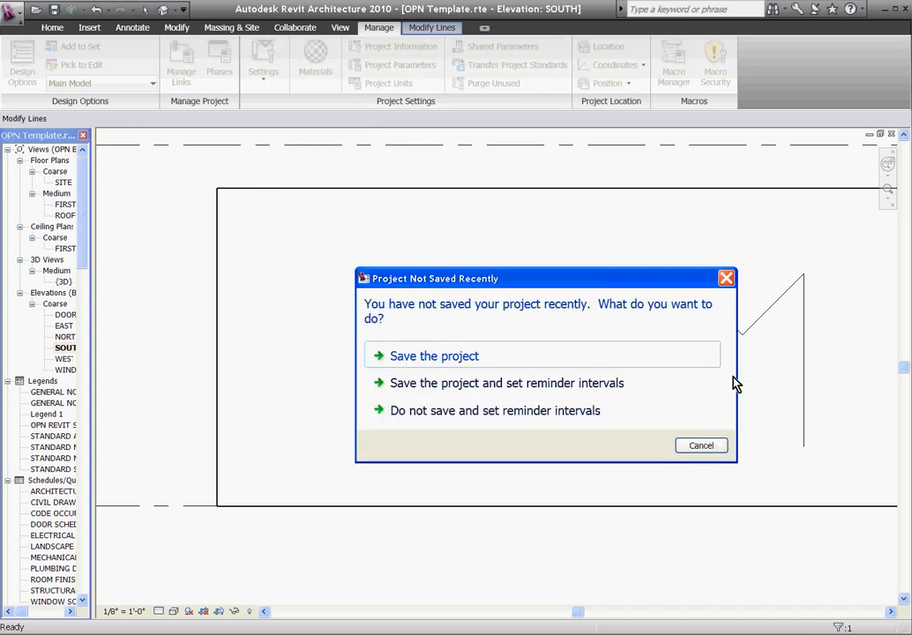
{"action": "left_click", "coordinate": [701, 445]}
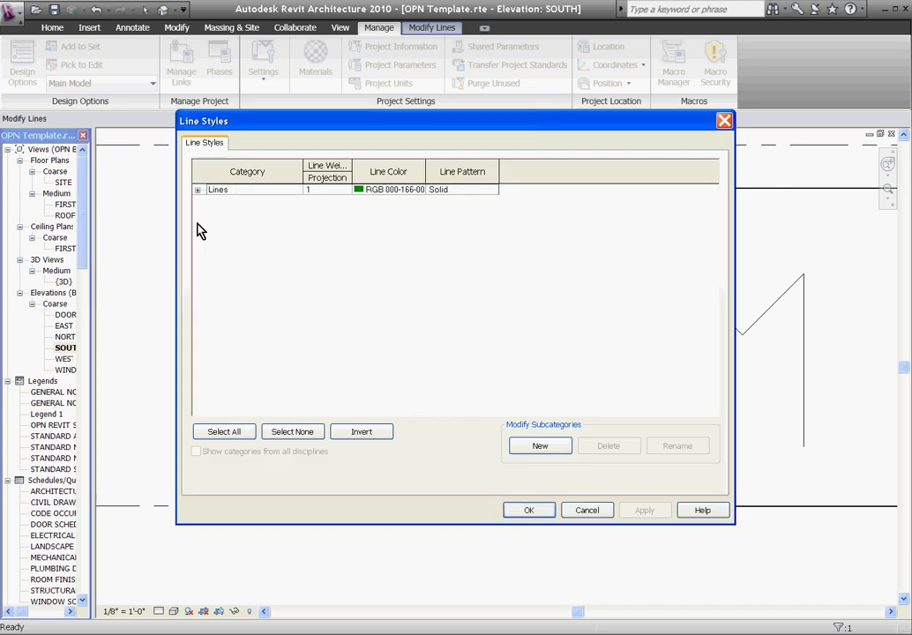
Expand Lines and inspect Detail Line 1, leaving its colour black and pattern Solid.
{"action": "left_click", "coordinate": [198, 188]}
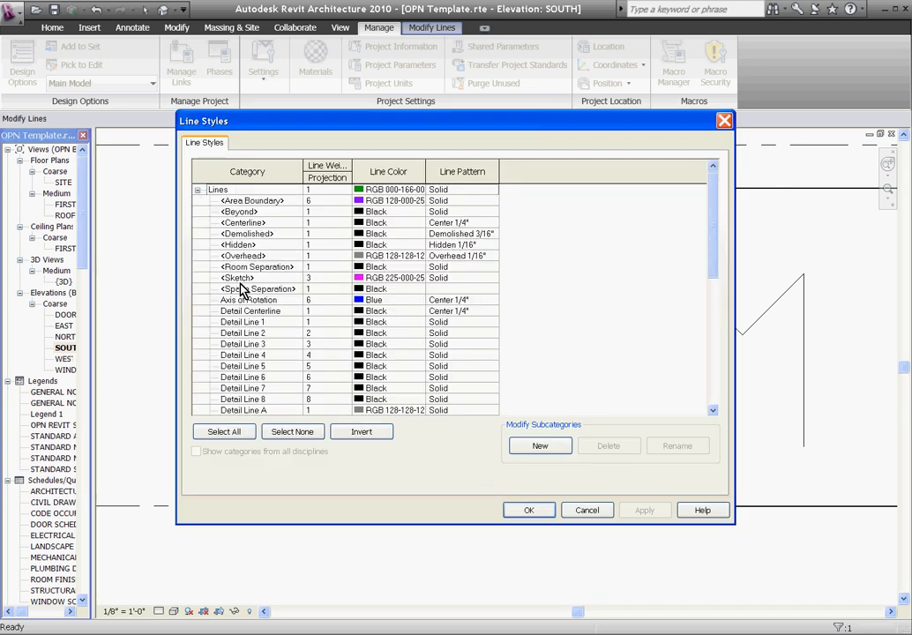
{"action": "mouse_move", "coordinate": [245, 339]}
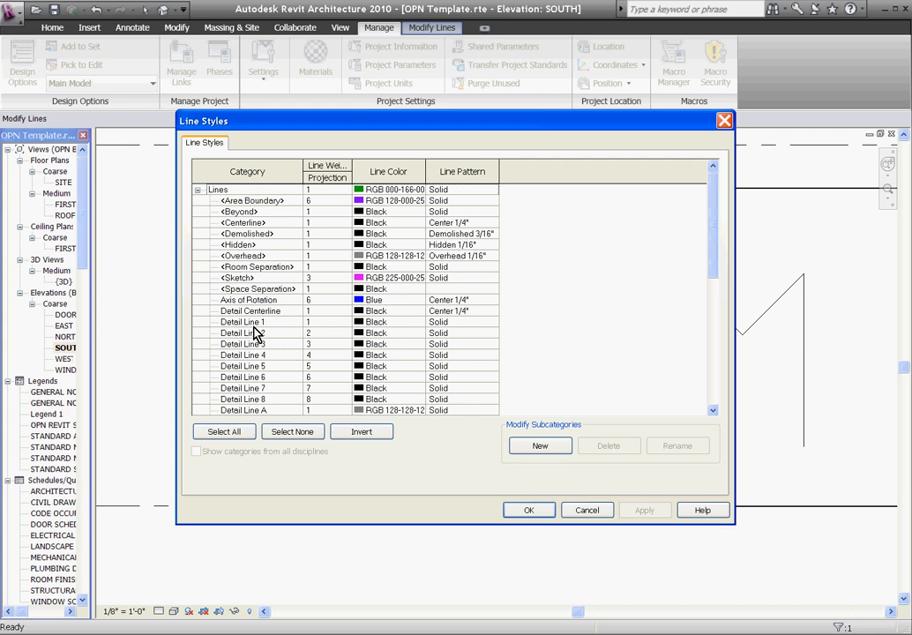
{"action": "mouse_move", "coordinate": [318, 333]}
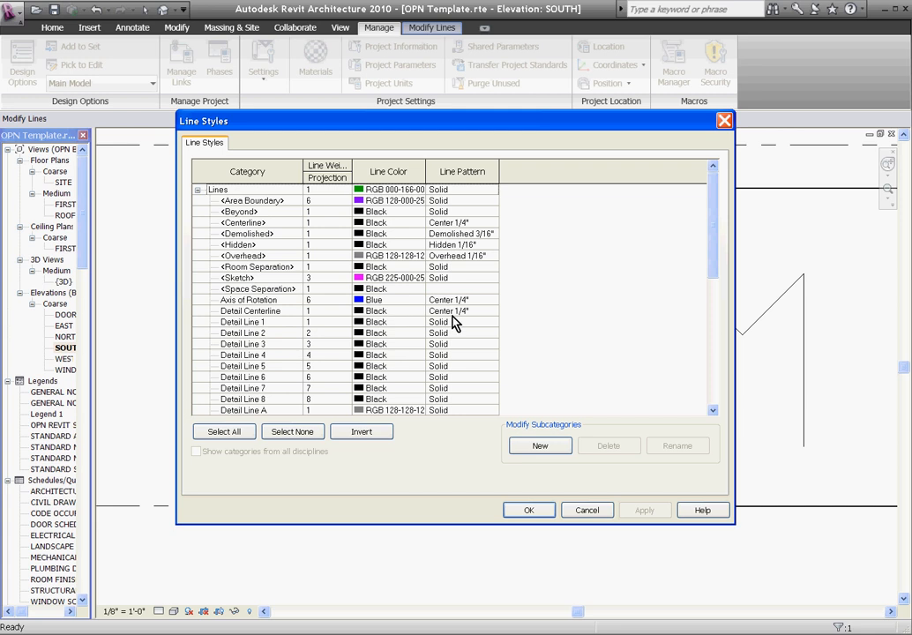
{"action": "mouse_move", "coordinate": [469, 344]}
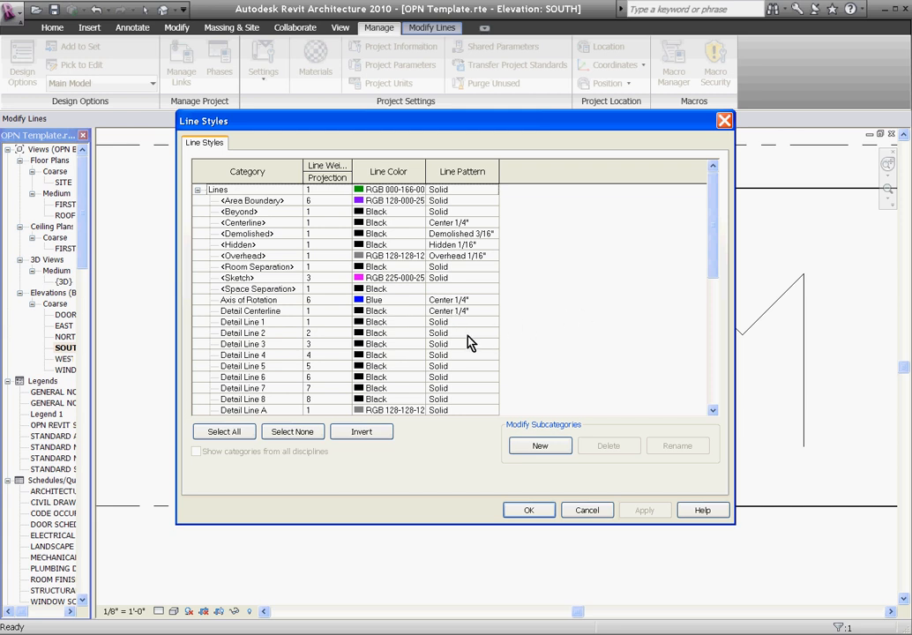
{"action": "mouse_move", "coordinate": [303, 349]}
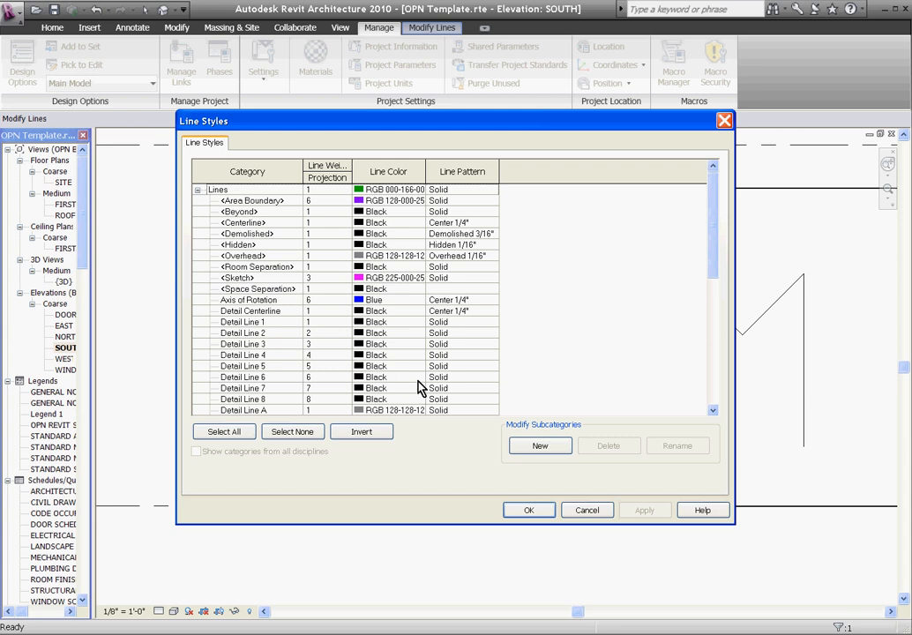
{"action": "mouse_move", "coordinate": [310, 329]}
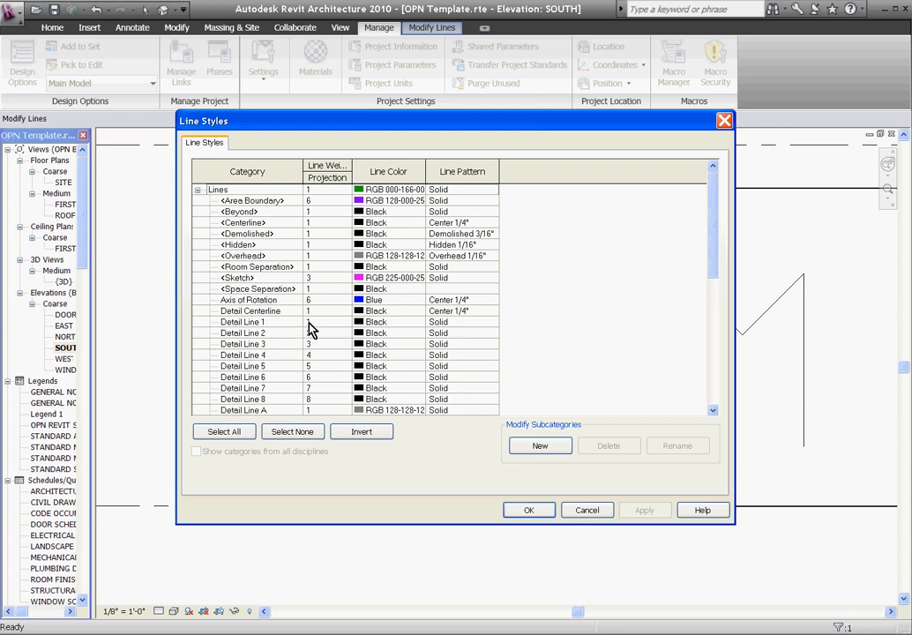
{"action": "left_click", "coordinate": [243, 321]}
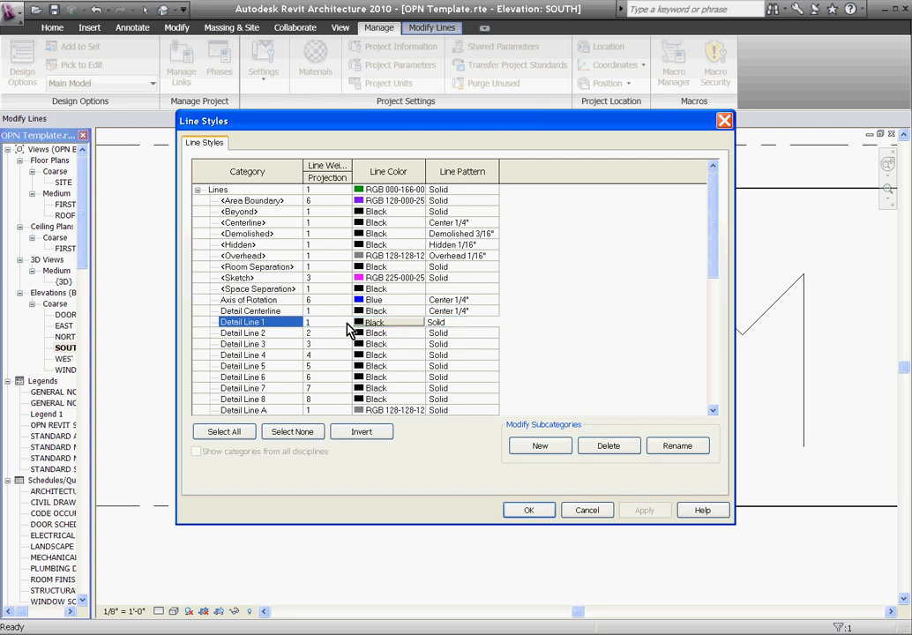
{"action": "left_click", "coordinate": [327, 322]}
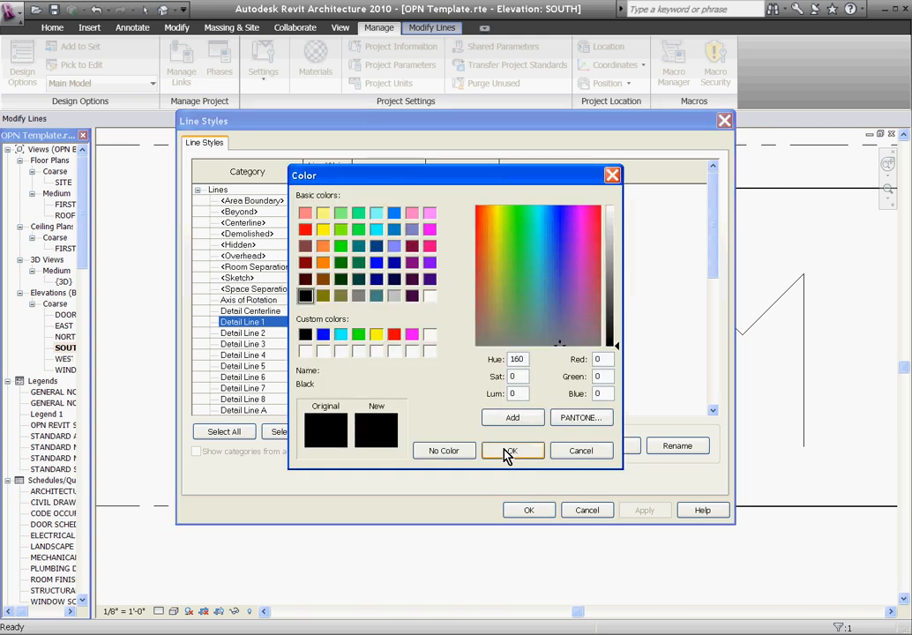
{"action": "left_click", "coordinate": [511, 450]}
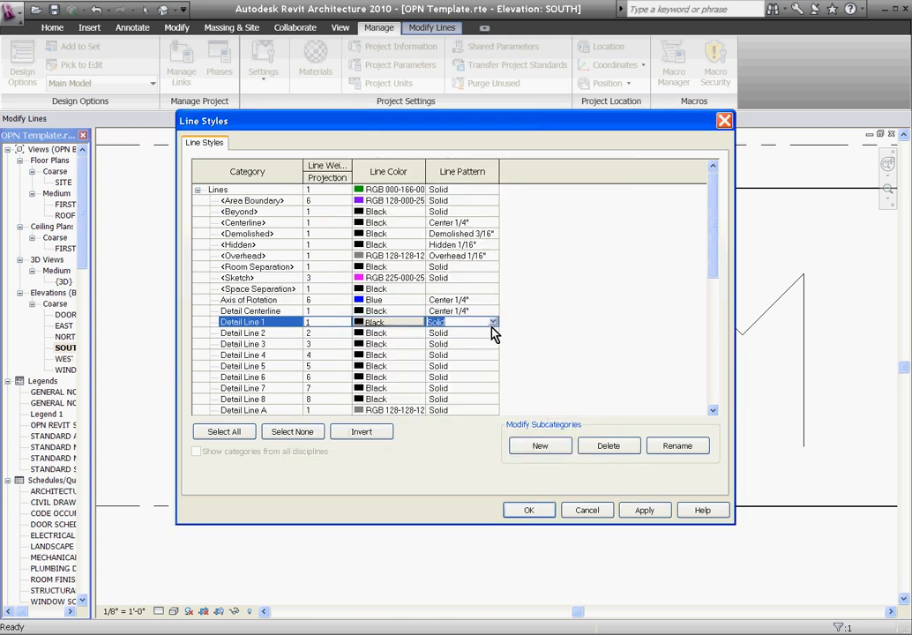
{"action": "left_click", "coordinate": [493, 322]}
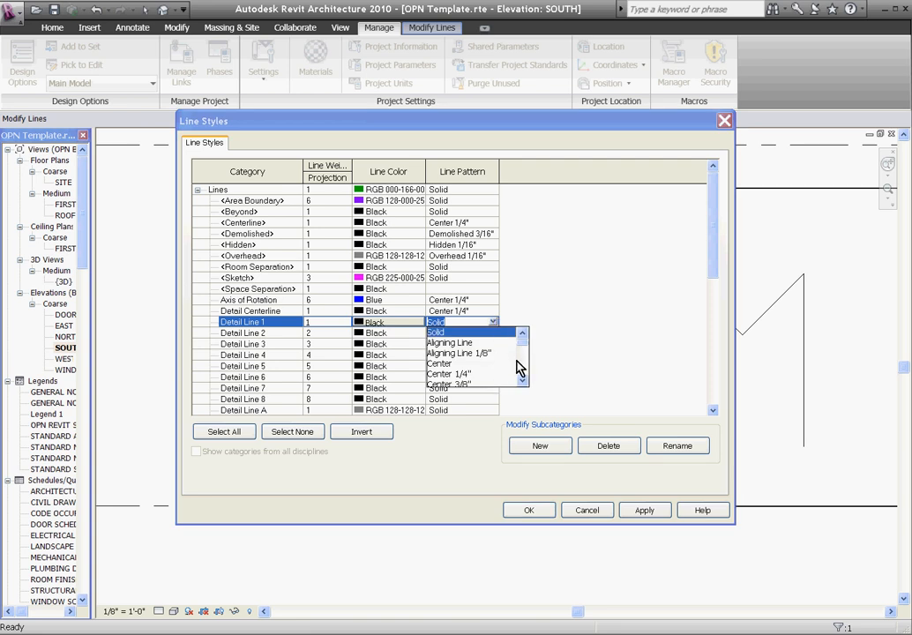
{"action": "left_click", "coordinate": [435, 321]}
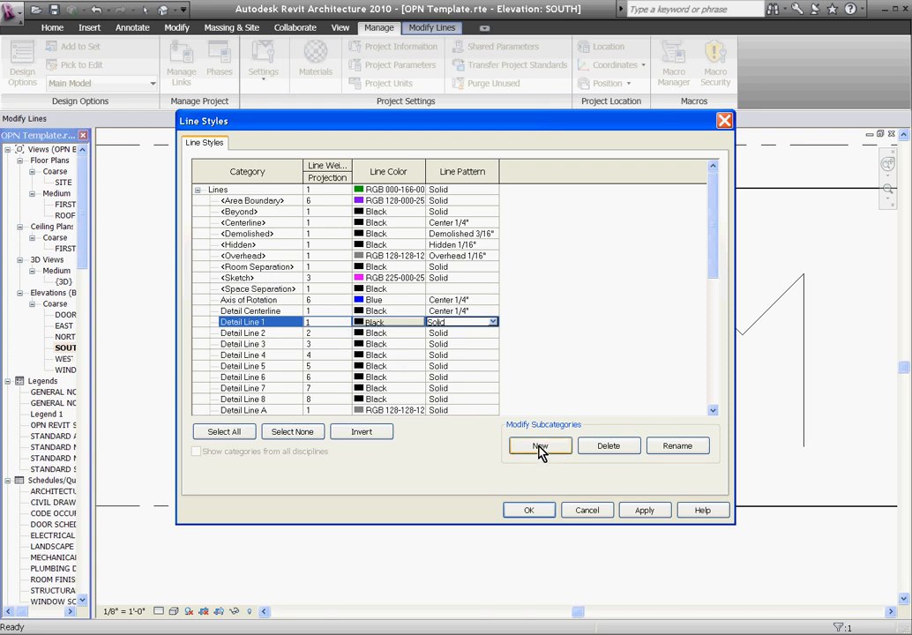
Create a new 'Casework Overhead' subcategory under Lines.
{"action": "left_click", "coordinate": [539, 445]}
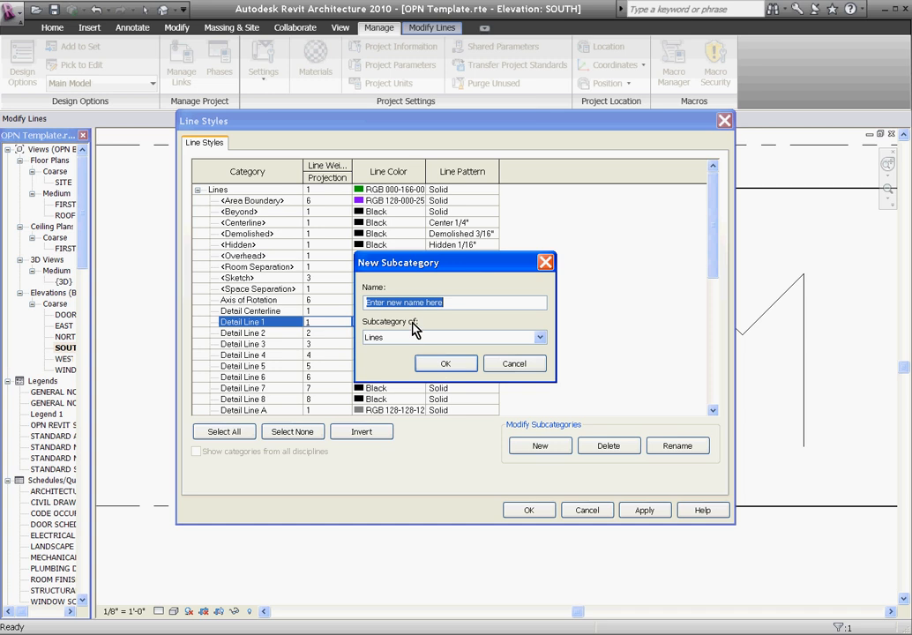
{"action": "type", "text": "Ne"}
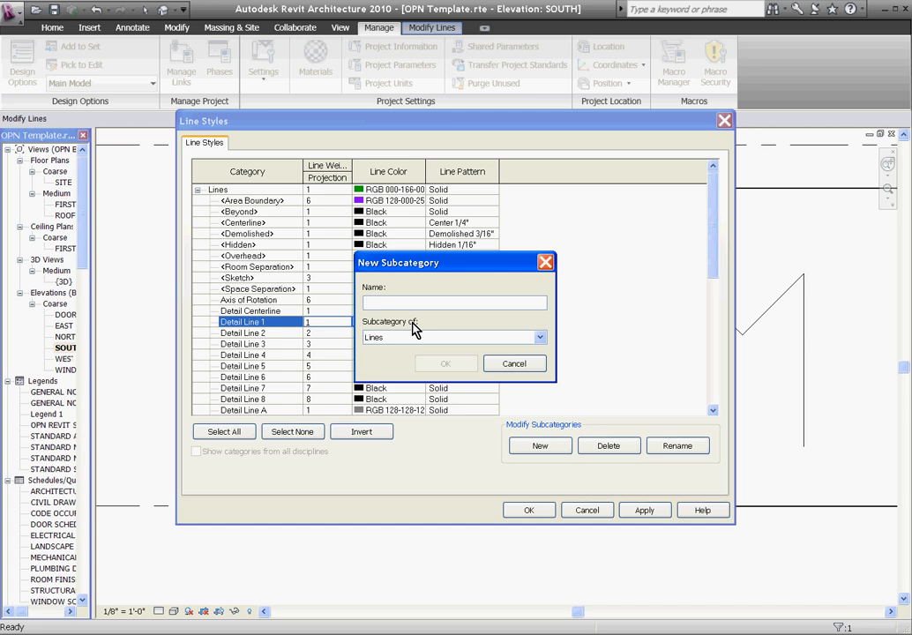
{"action": "type", "text": "Casework Overhea"}
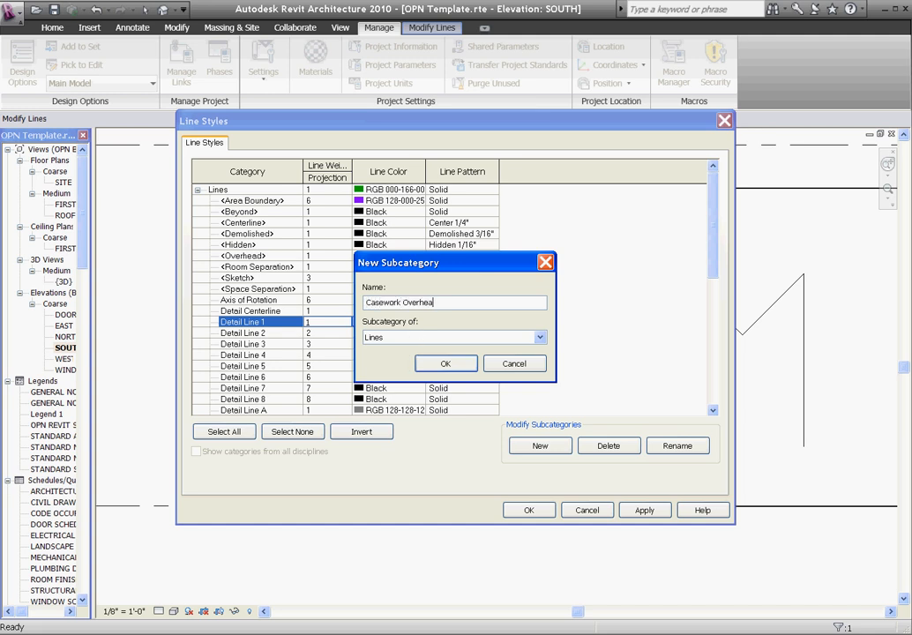
{"action": "left_click", "coordinate": [444, 363]}
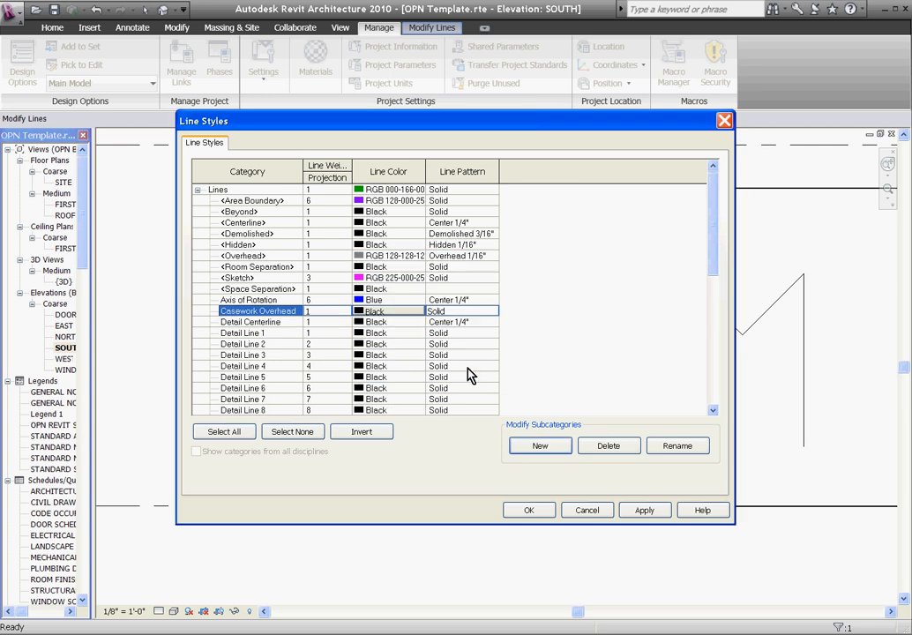
{"action": "mouse_move", "coordinate": [315, 311]}
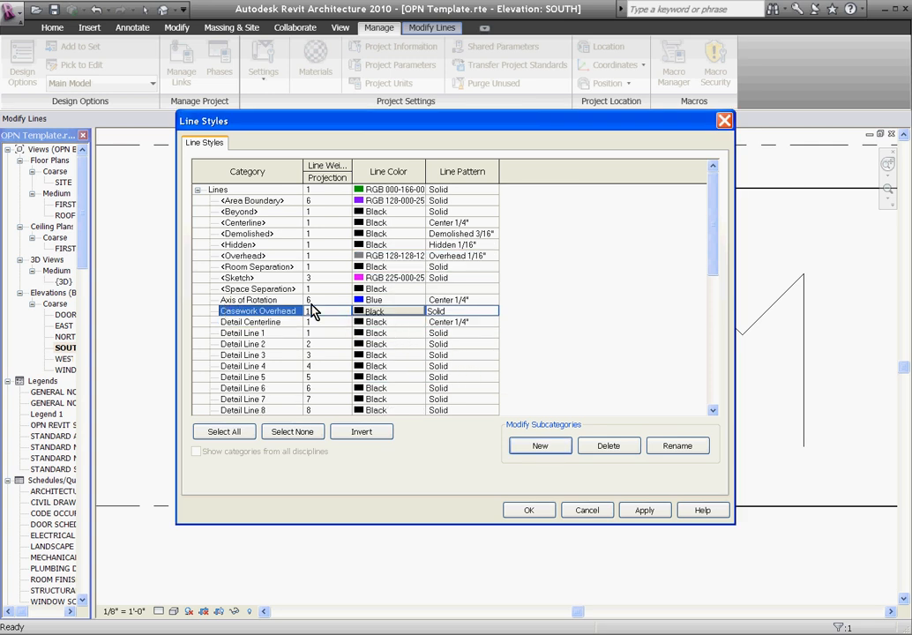
Give Casework Overhead line weight 2 with a Solid pattern and save the line styles.
{"action": "left_click", "coordinate": [343, 312]}
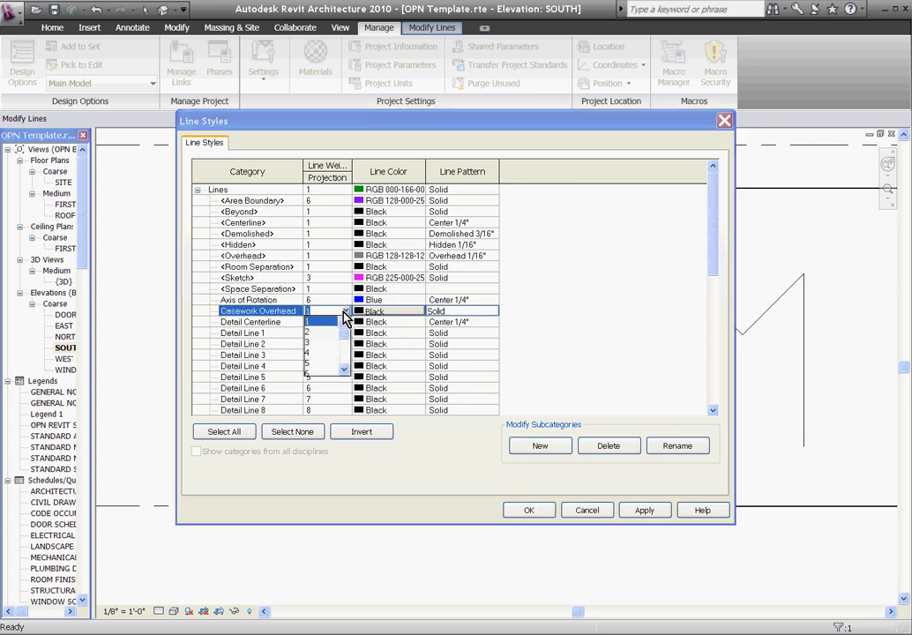
{"action": "left_click", "coordinate": [307, 322]}
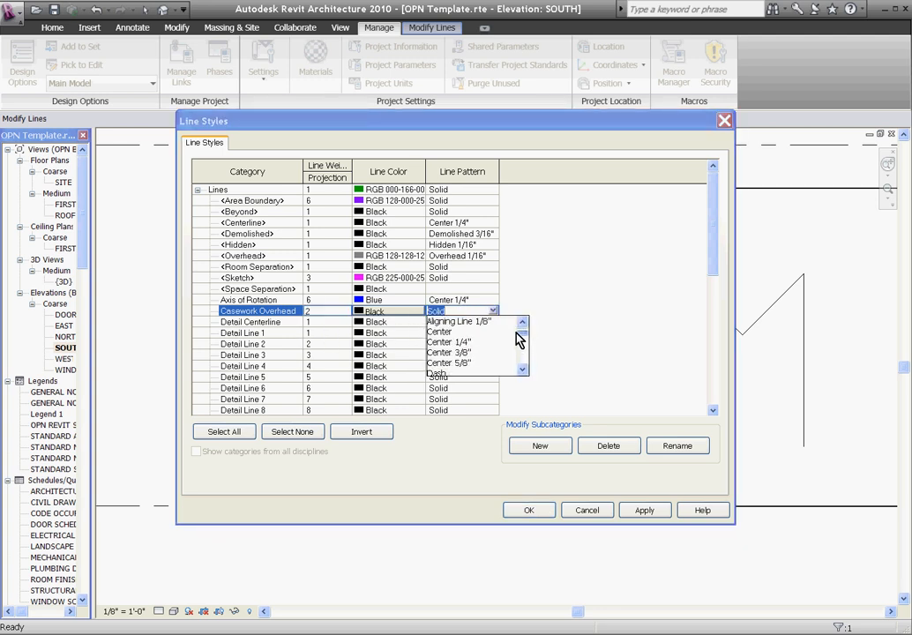
{"action": "left_click", "coordinate": [437, 310]}
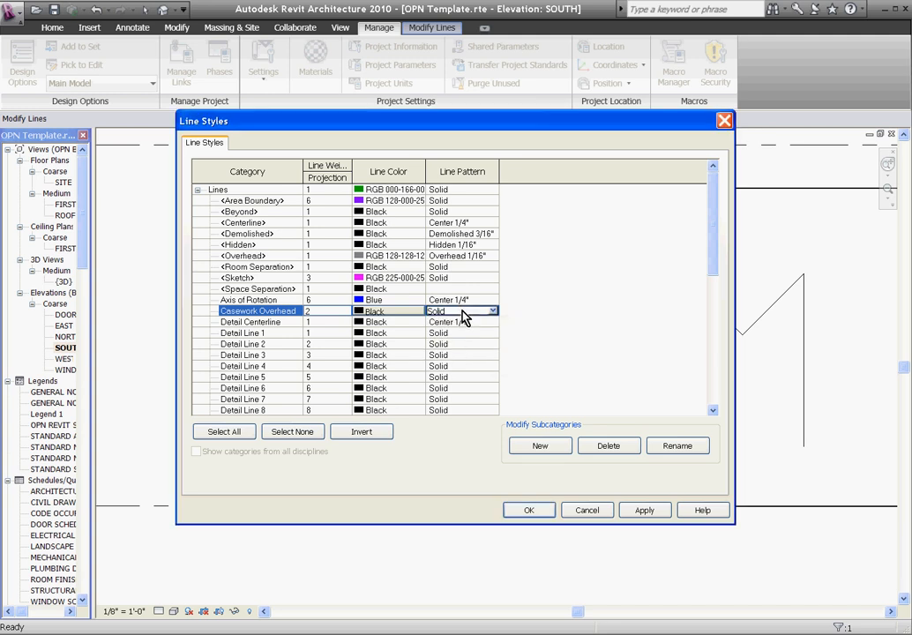
{"action": "left_click", "coordinate": [492, 310]}
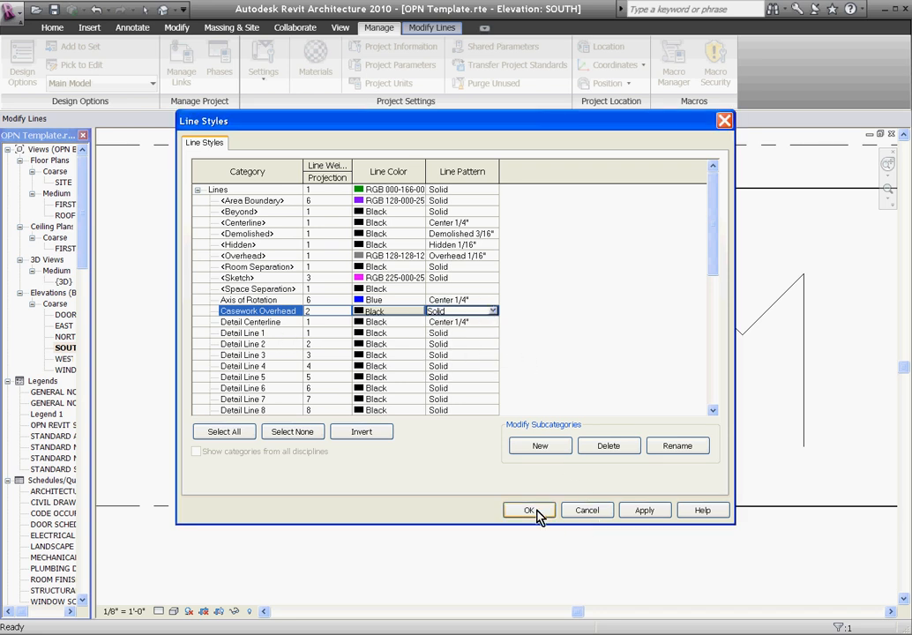
{"action": "left_click", "coordinate": [529, 510]}
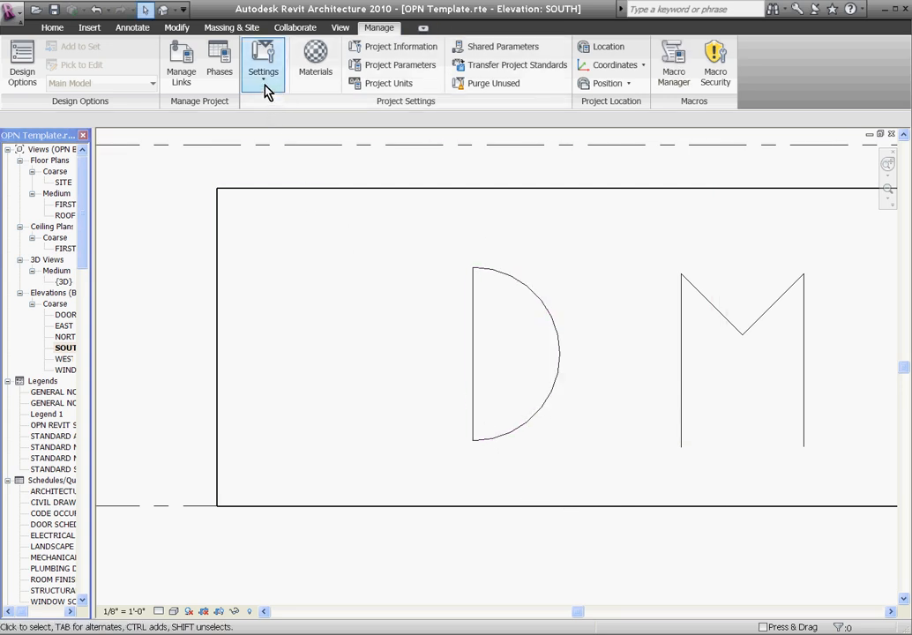
Open the project's Line Patterns list and begin a new line pattern.
{"action": "left_click", "coordinate": [263, 65]}
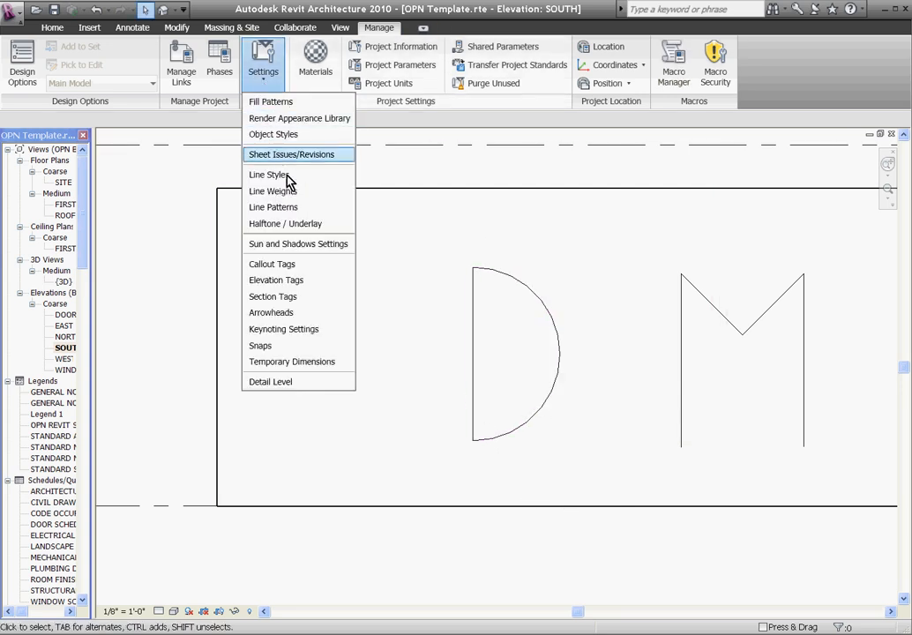
{"action": "left_click", "coordinate": [274, 206]}
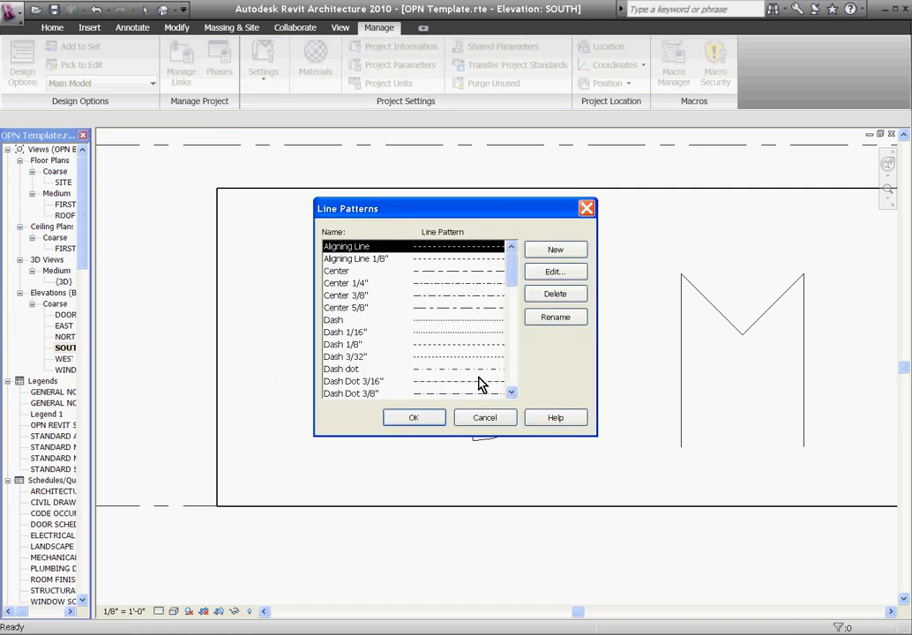
{"action": "scroll", "scroll_direction": "down", "scroll_amount": 3}
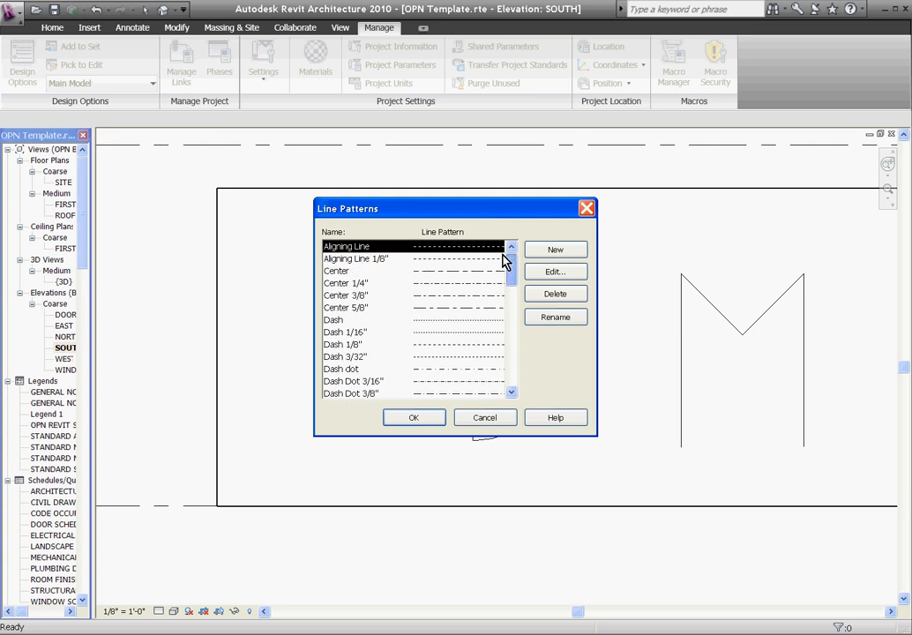
{"action": "mouse_move", "coordinate": [555, 250]}
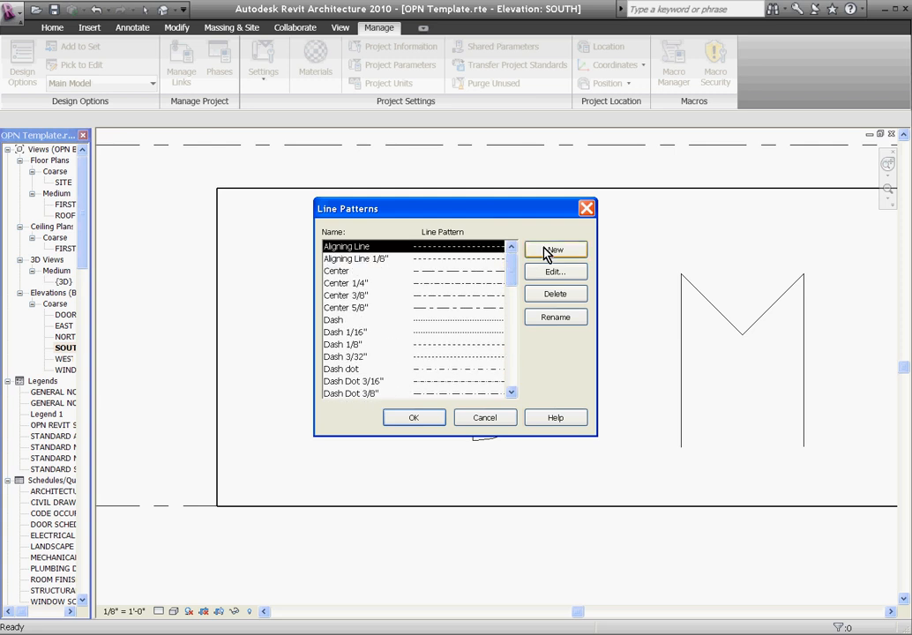
{"action": "left_click", "coordinate": [555, 249]}
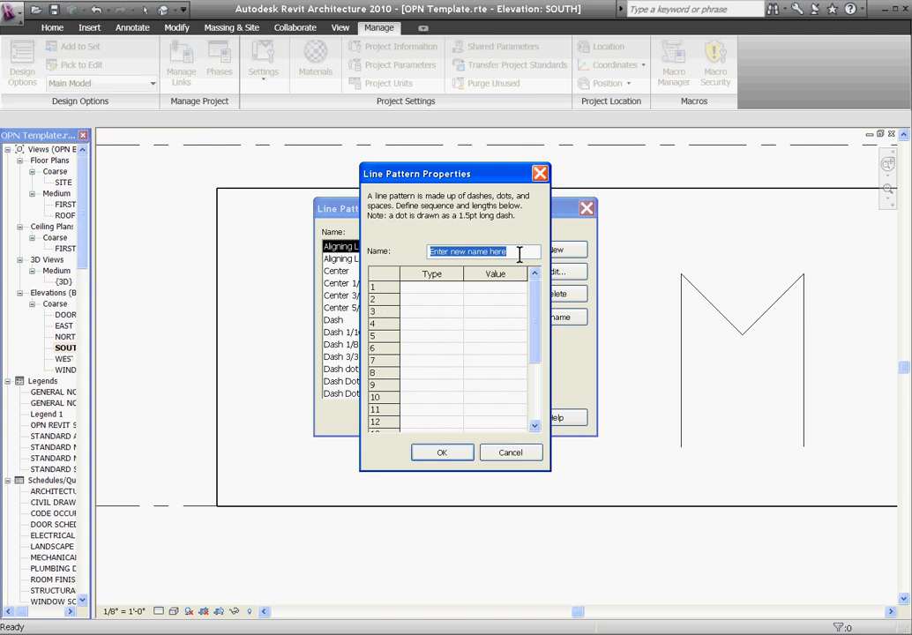
{"action": "mouse_move", "coordinate": [397, 258]}
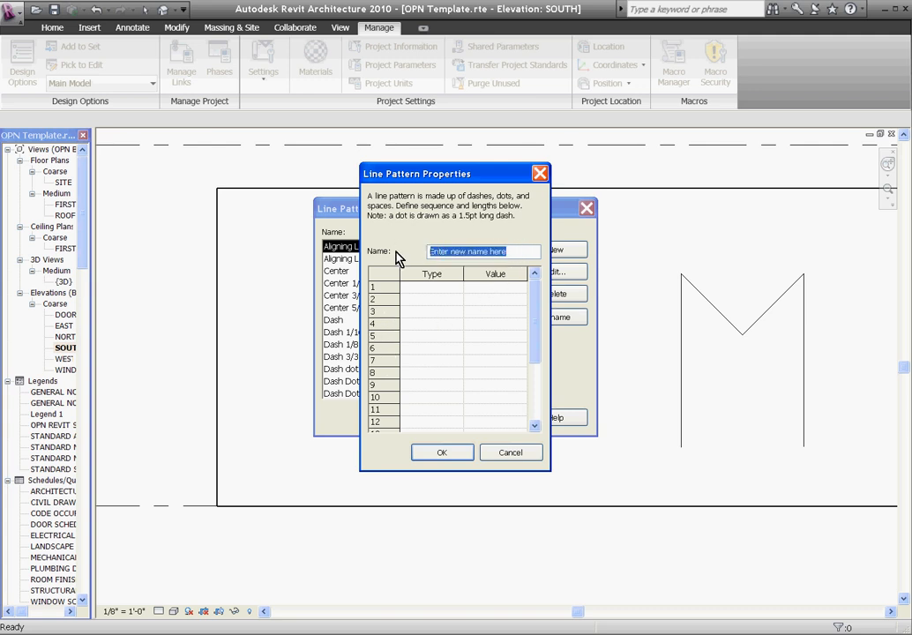
Name the pattern 'small dashed line' and make its first row a dash.
{"action": "type", "text": "small dashed line"}
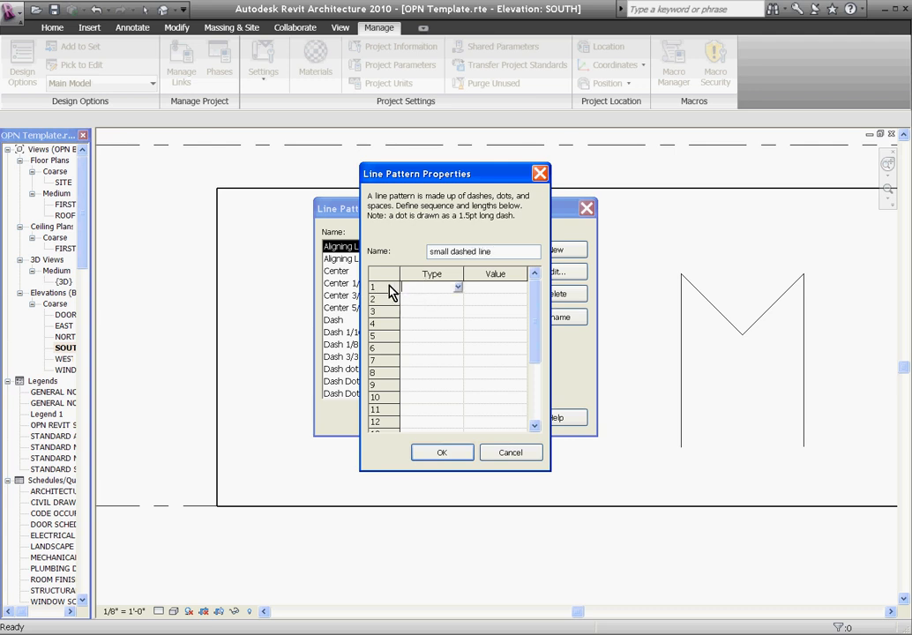
{"action": "left_click", "coordinate": [457, 286]}
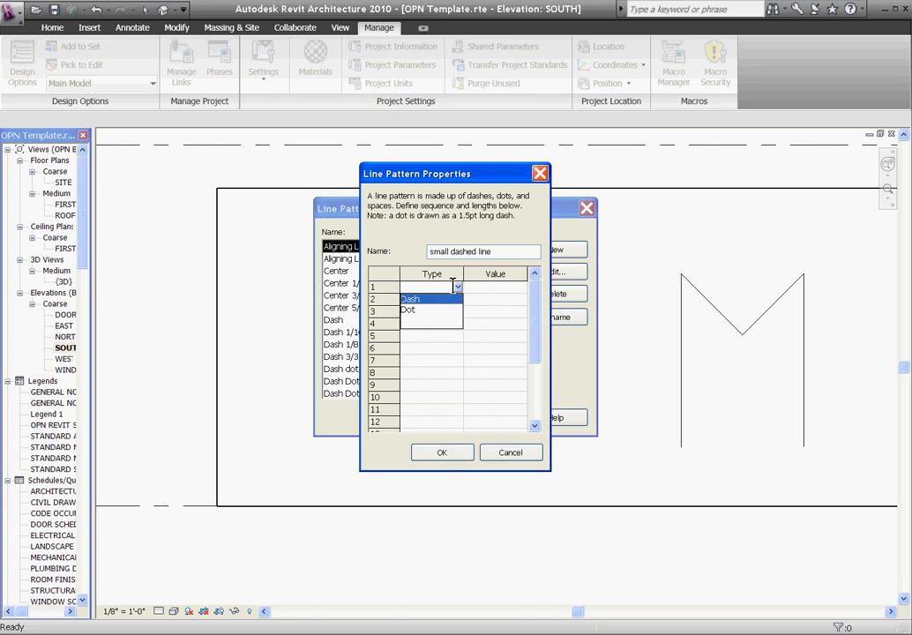
{"action": "left_click", "coordinate": [432, 287]}
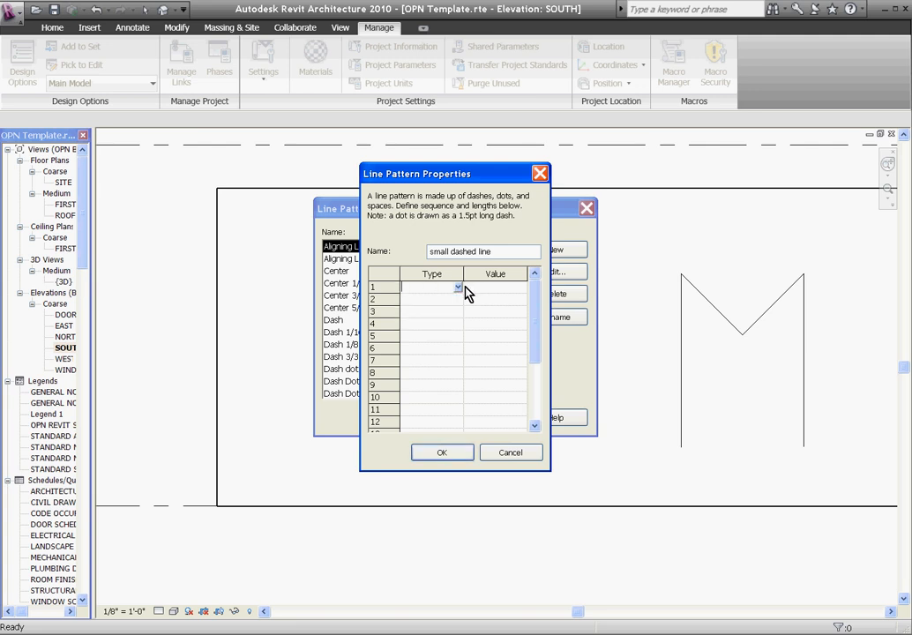
{"action": "left_click", "coordinate": [457, 287]}
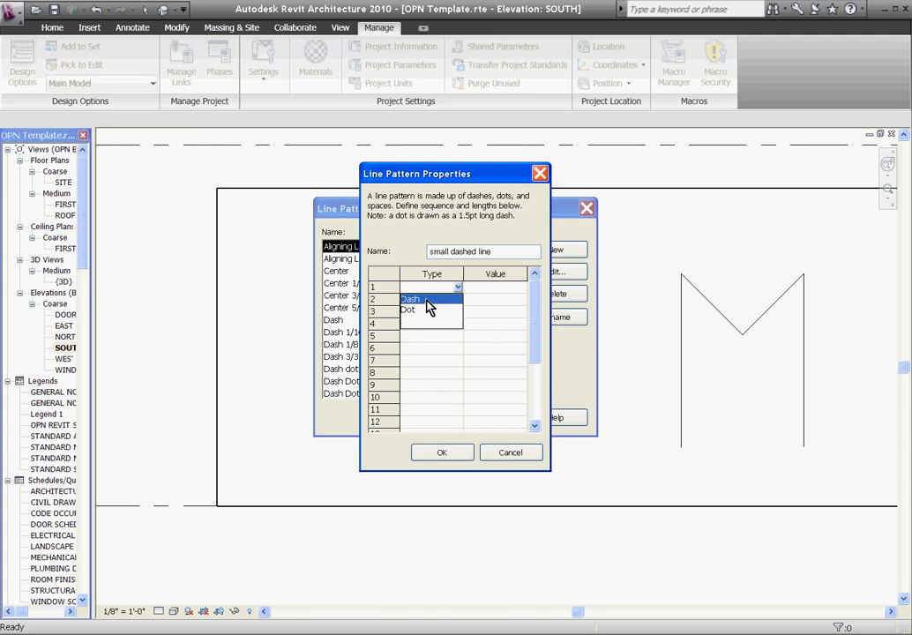
{"action": "left_click", "coordinate": [410, 287]}
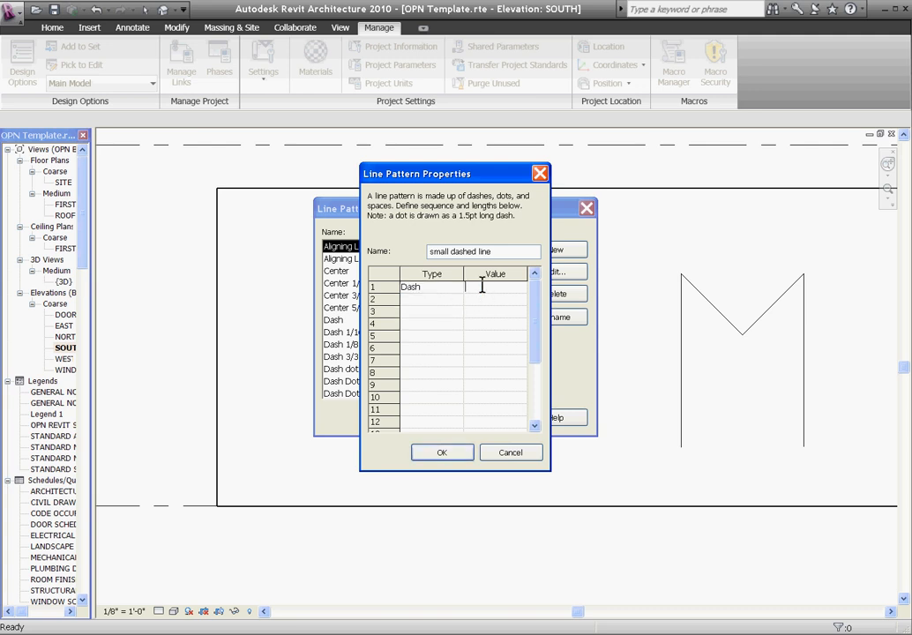
{"action": "type", "text": "1/16\""}
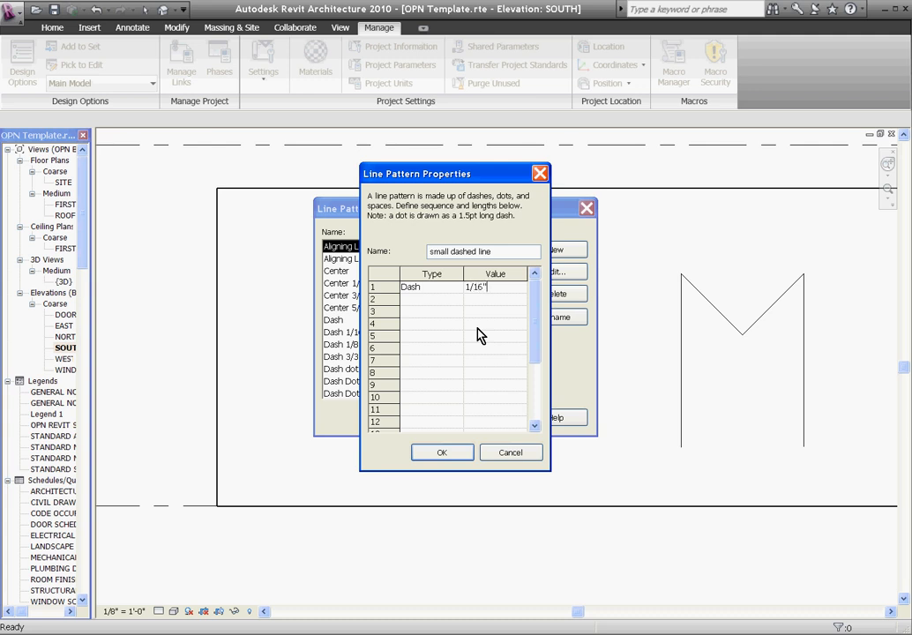
Add a 1/16" space as the second row and save the pattern.
{"action": "left_click", "coordinate": [432, 298]}
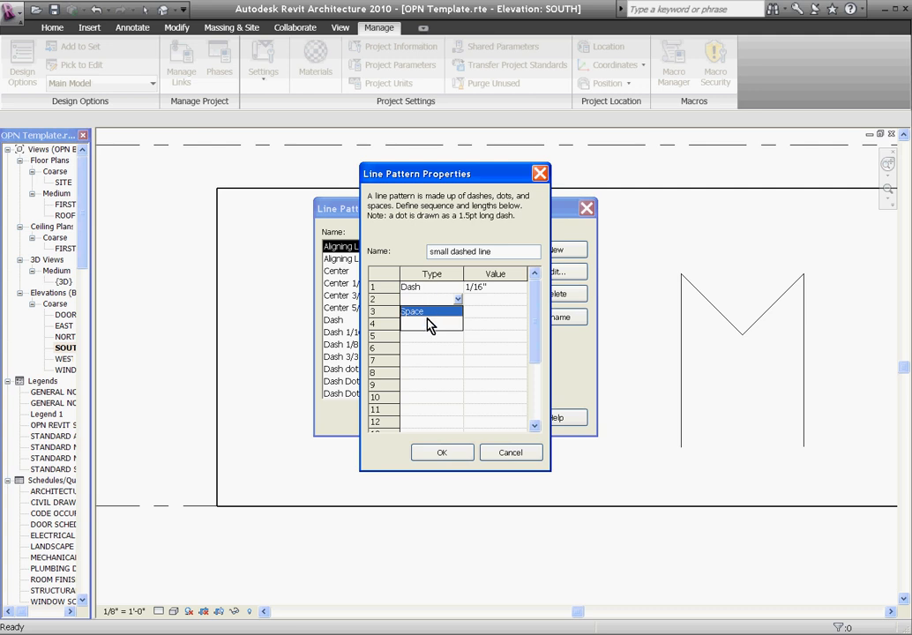
{"action": "mouse_move", "coordinate": [431, 318]}
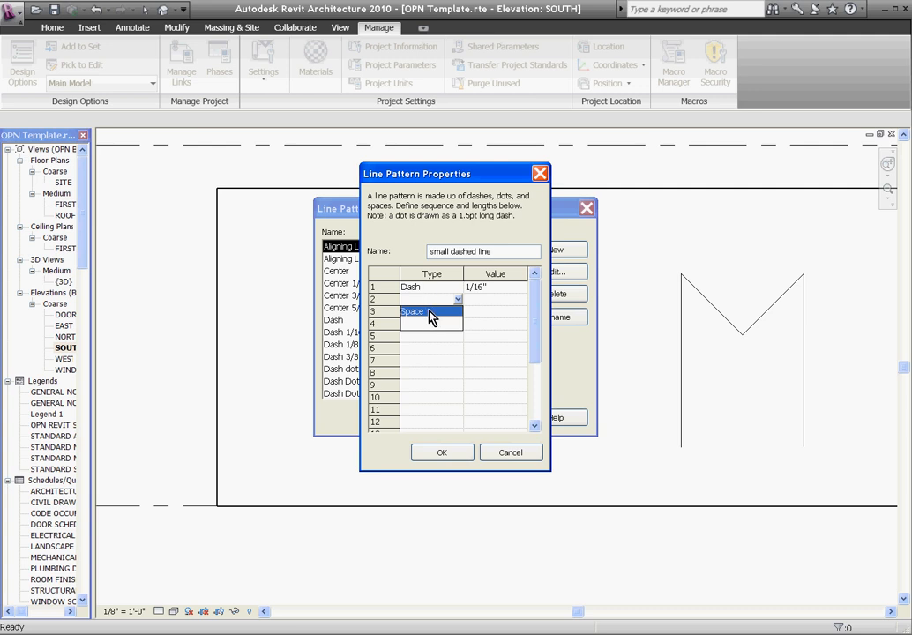
{"action": "left_click", "coordinate": [413, 299]}
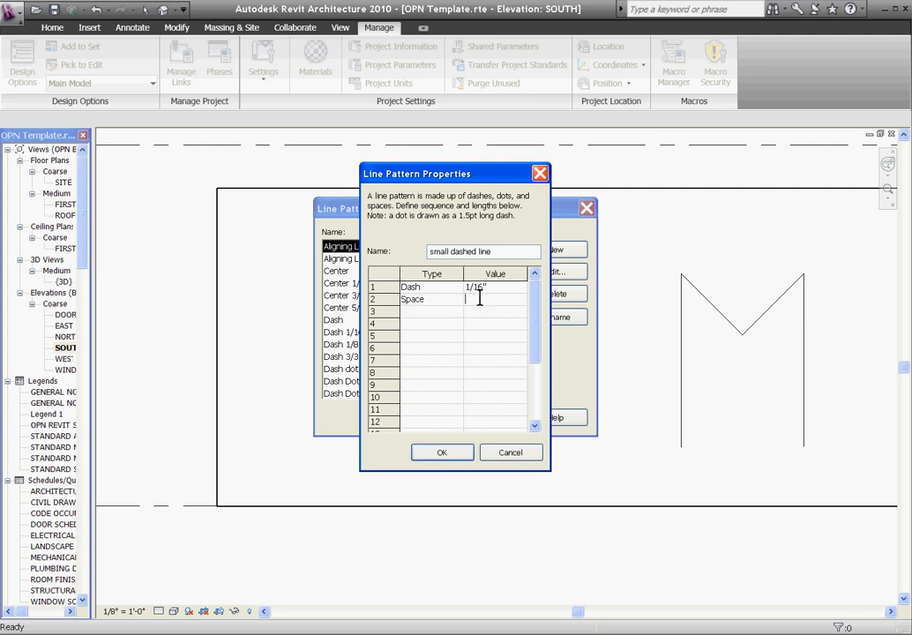
{"action": "type", "text": "1/16\""}
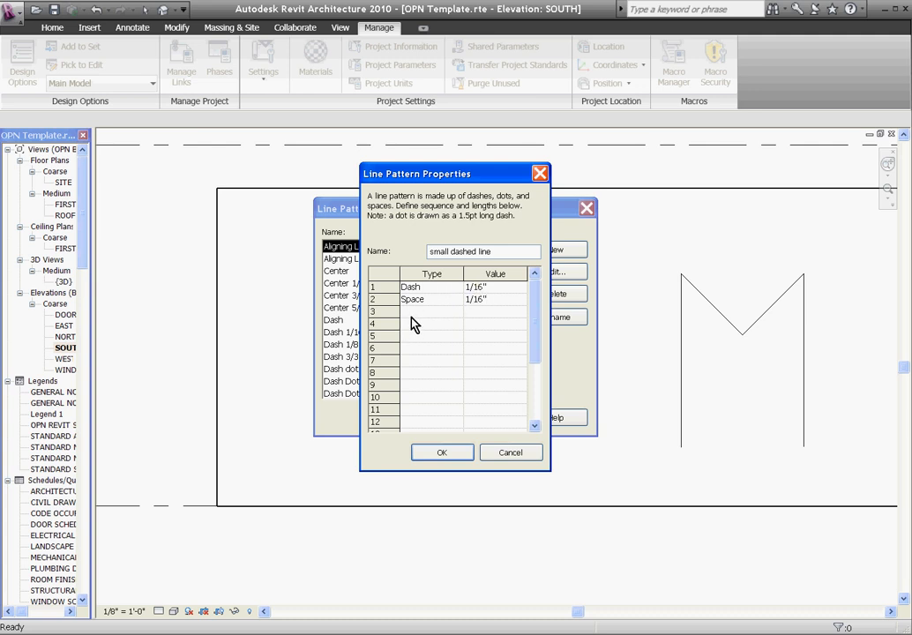
{"action": "mouse_move", "coordinate": [429, 329]}
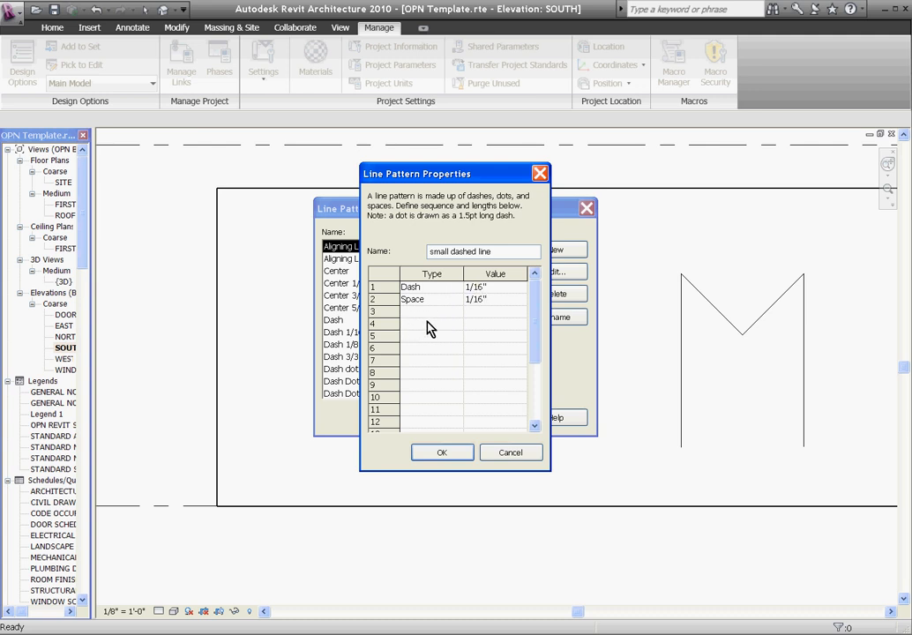
{"action": "mouse_move", "coordinate": [438, 329]}
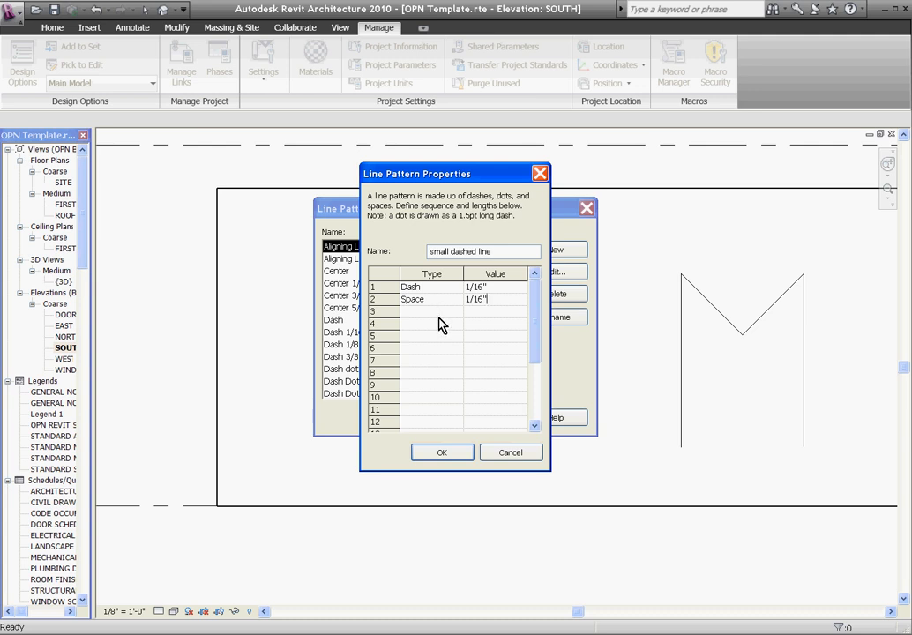
{"action": "mouse_move", "coordinate": [468, 405]}
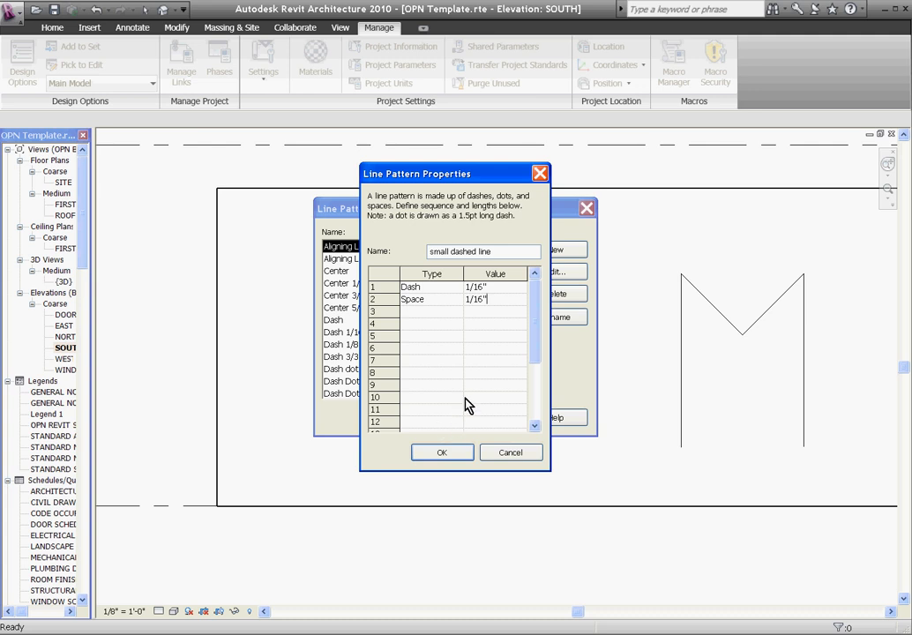
{"action": "mouse_move", "coordinate": [394, 251]}
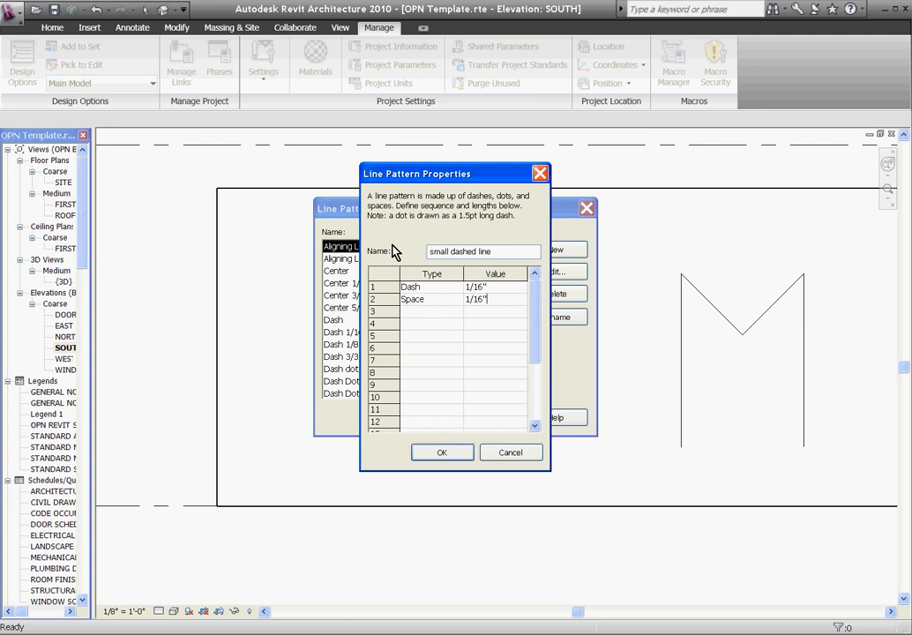
{"action": "mouse_move", "coordinate": [453, 297]}
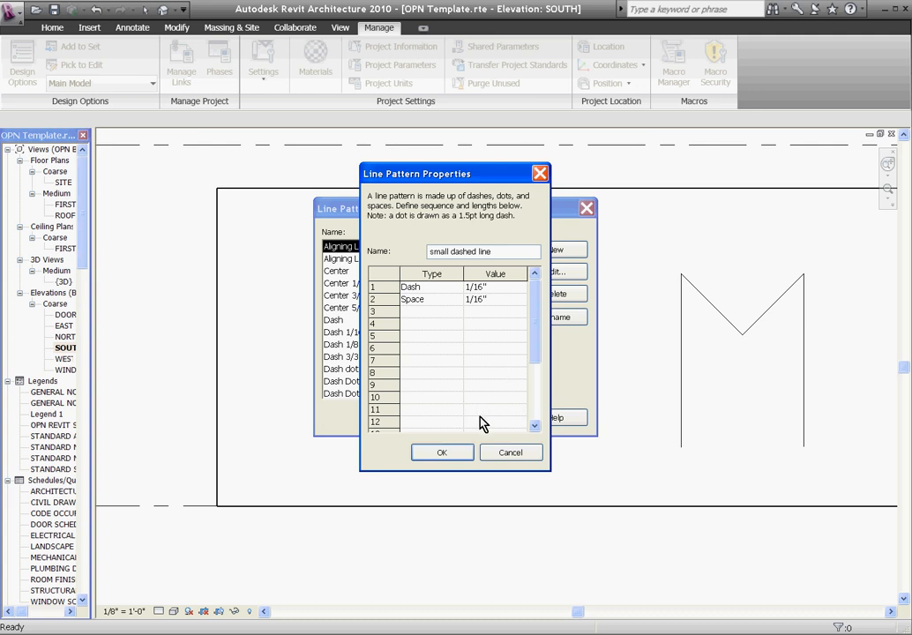
{"action": "left_click", "coordinate": [442, 453]}
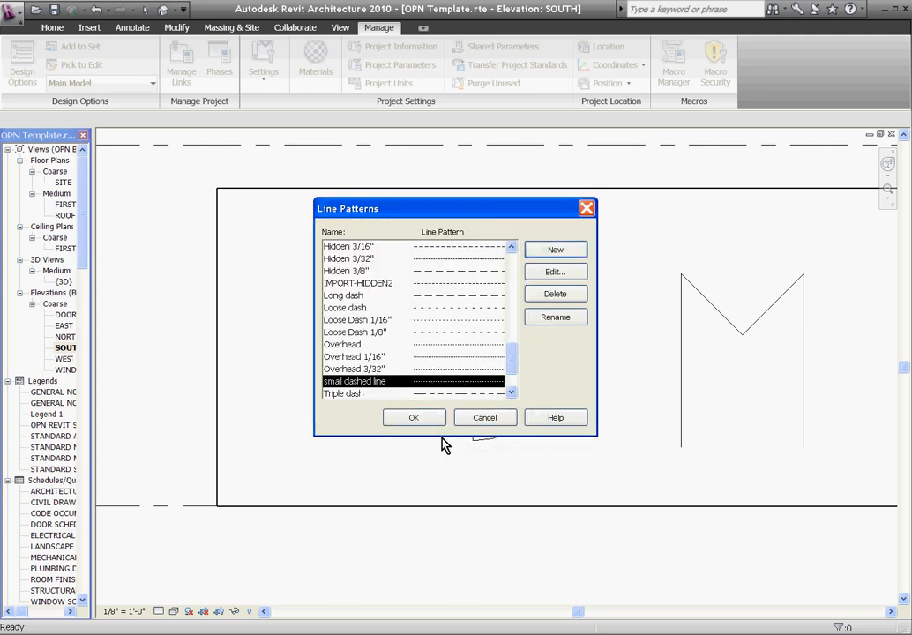
Close Line Patterns and set Casework Overhead's line pattern to small dashed line.
{"action": "left_click", "coordinate": [414, 417]}
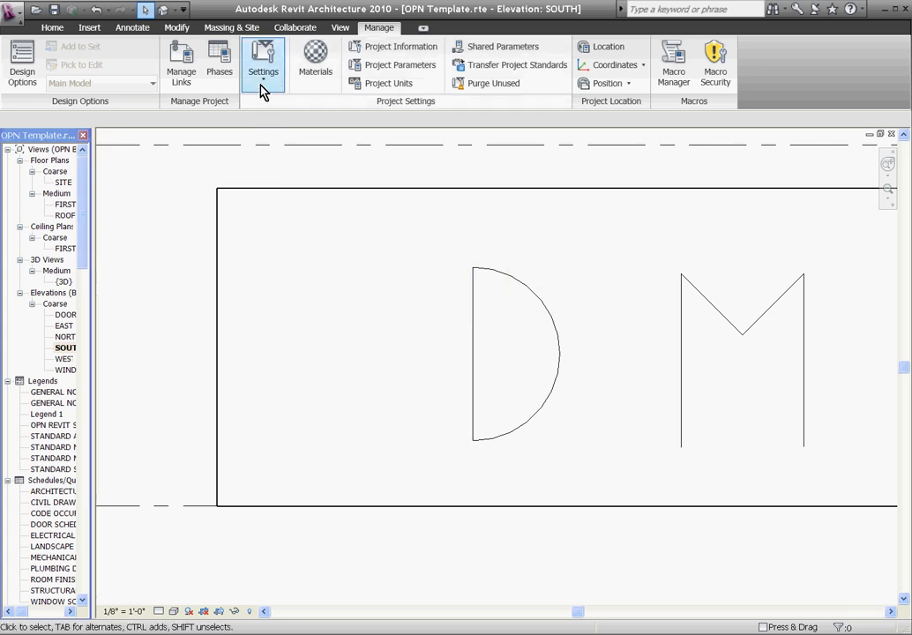
{"action": "left_click", "coordinate": [263, 64]}
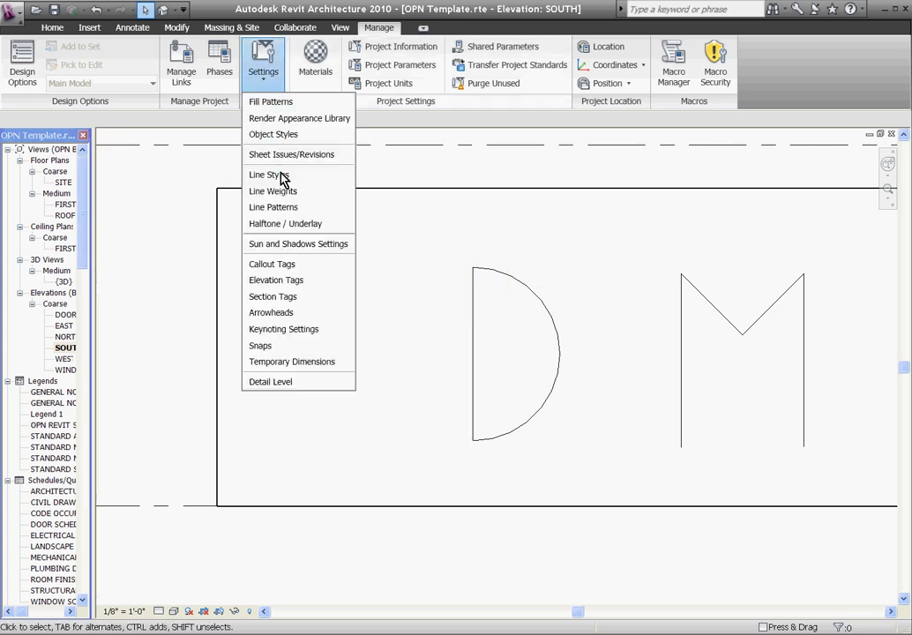
{"action": "left_click", "coordinate": [269, 175]}
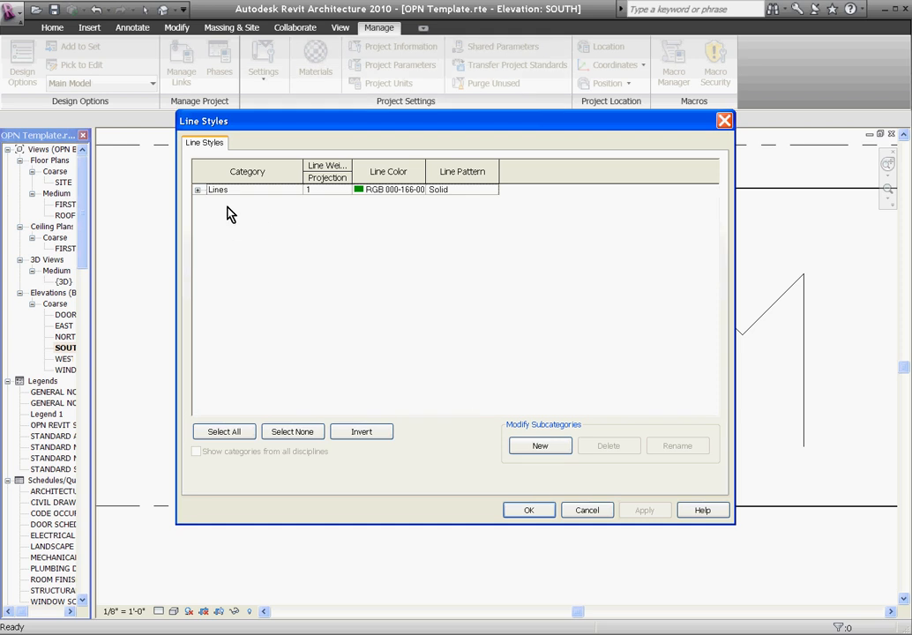
{"action": "left_click", "coordinate": [198, 189]}
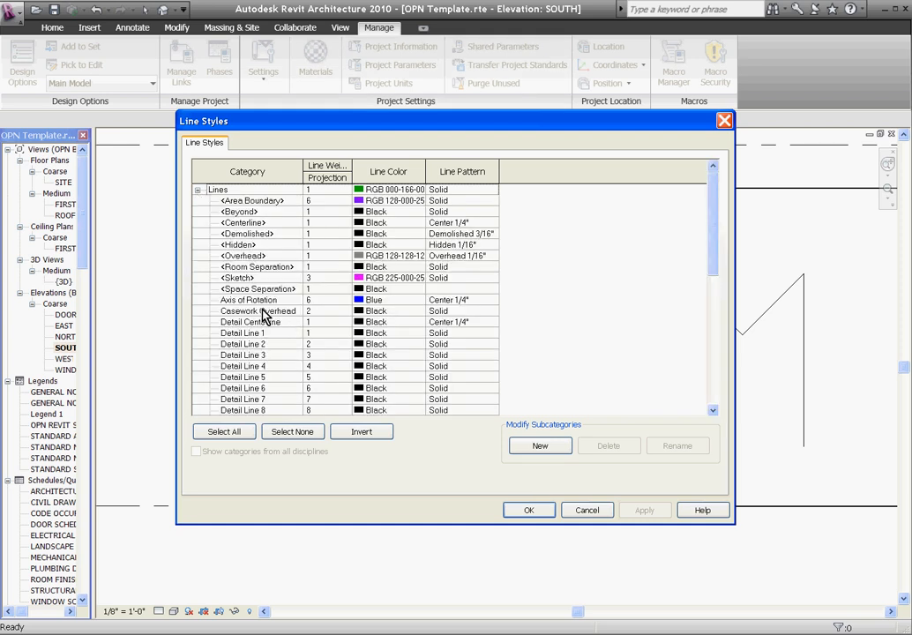
{"action": "left_click", "coordinate": [258, 311]}
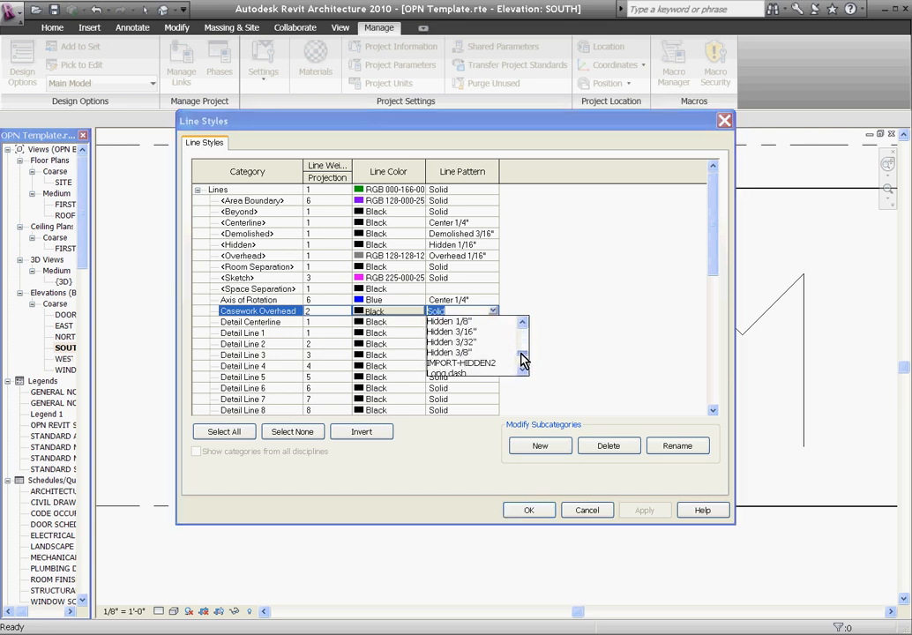
{"action": "scroll", "scroll_direction": "down", "scroll_amount": 3}
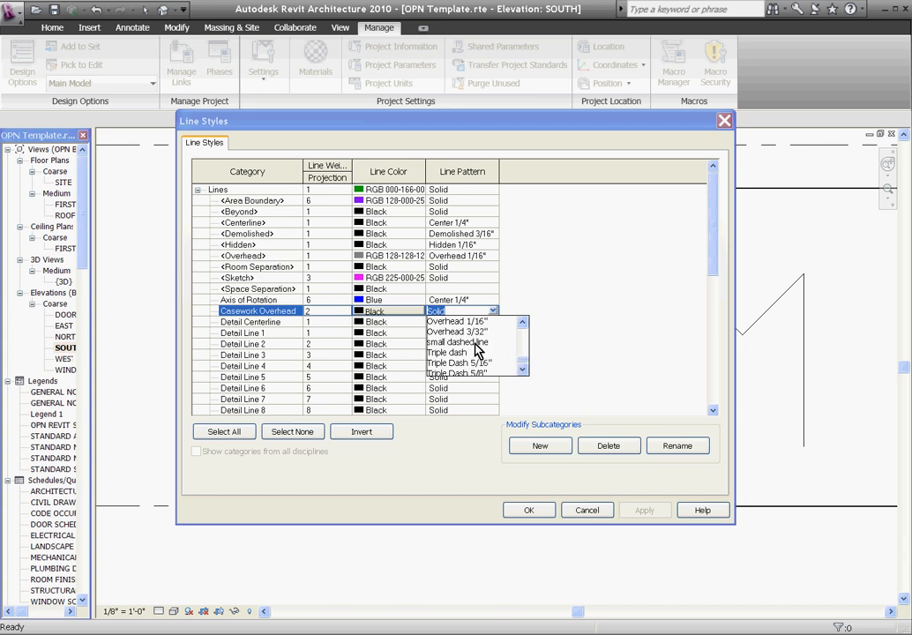
{"action": "left_click", "coordinate": [457, 343]}
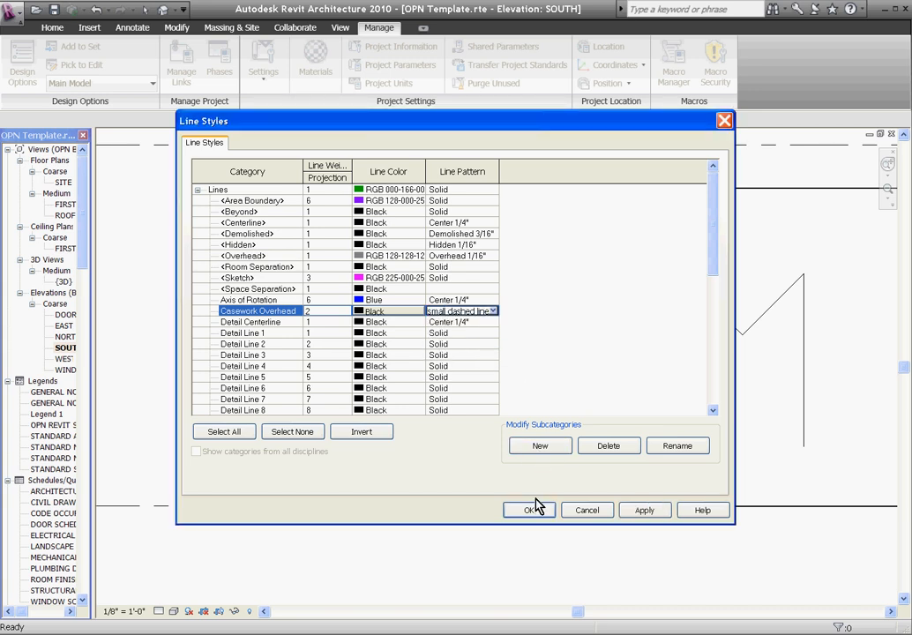
{"action": "left_click", "coordinate": [528, 510]}
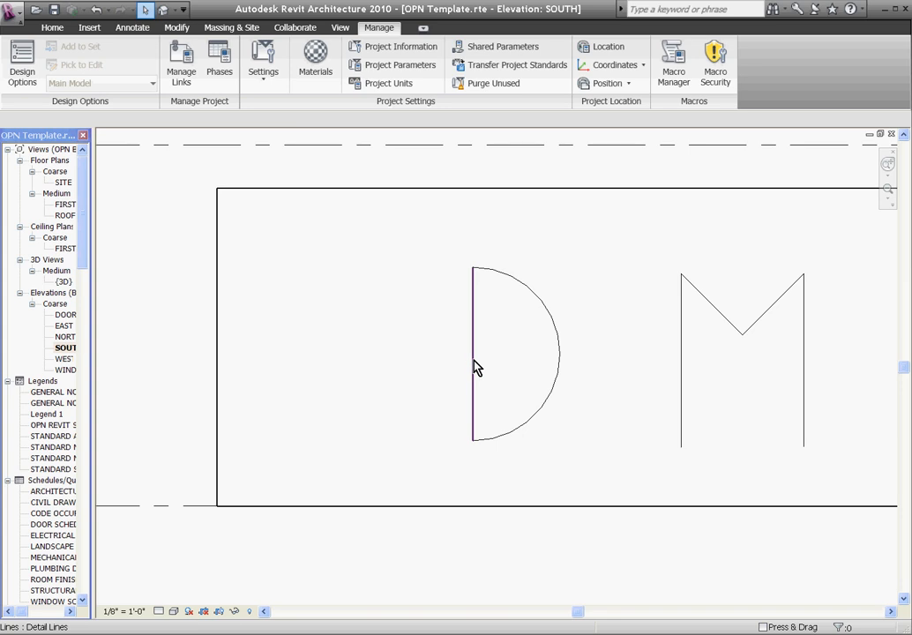
Restyle the D's straight detail line as Casework Overhead so it shows dashed.
{"action": "left_click", "coordinate": [473, 352]}
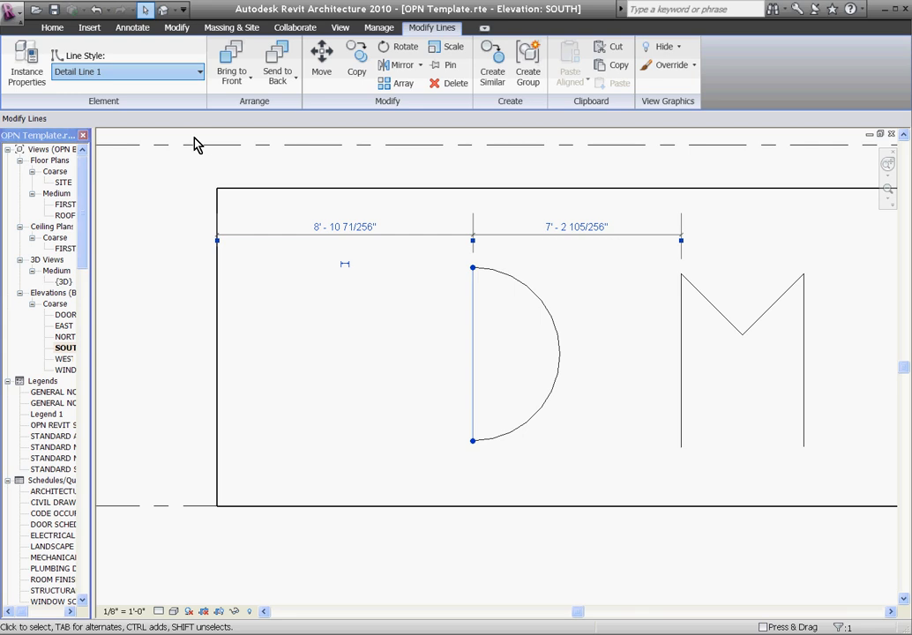
{"action": "left_click", "coordinate": [378, 28]}
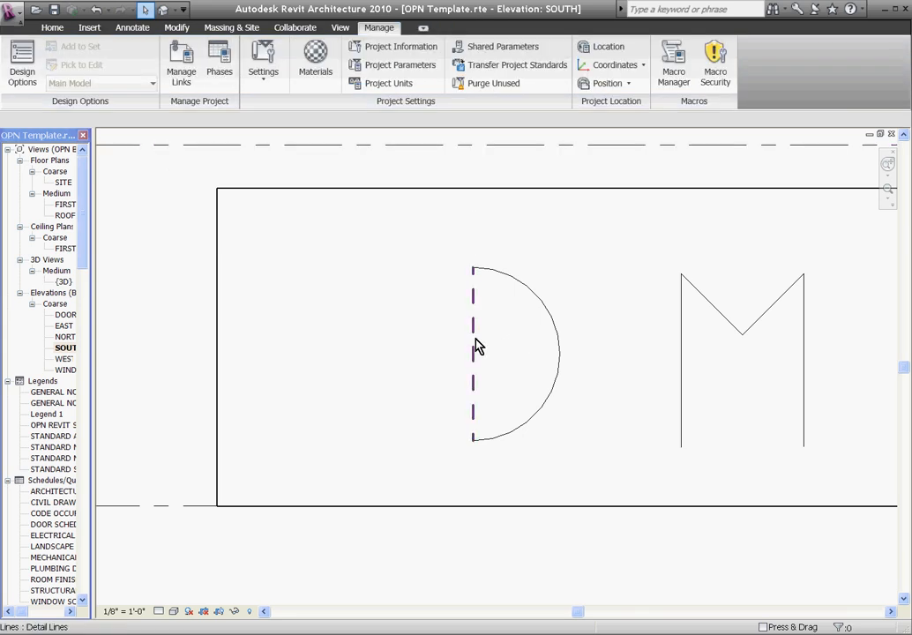
Open the Line Weights dialog from the project settings menu.
{"action": "left_click", "coordinate": [263, 62]}
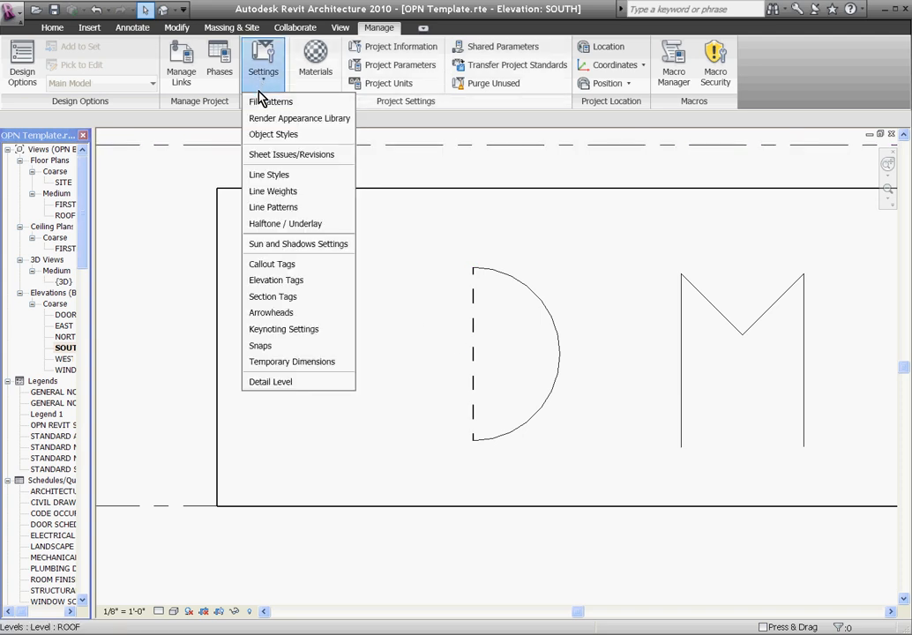
{"action": "mouse_move", "coordinate": [284, 209]}
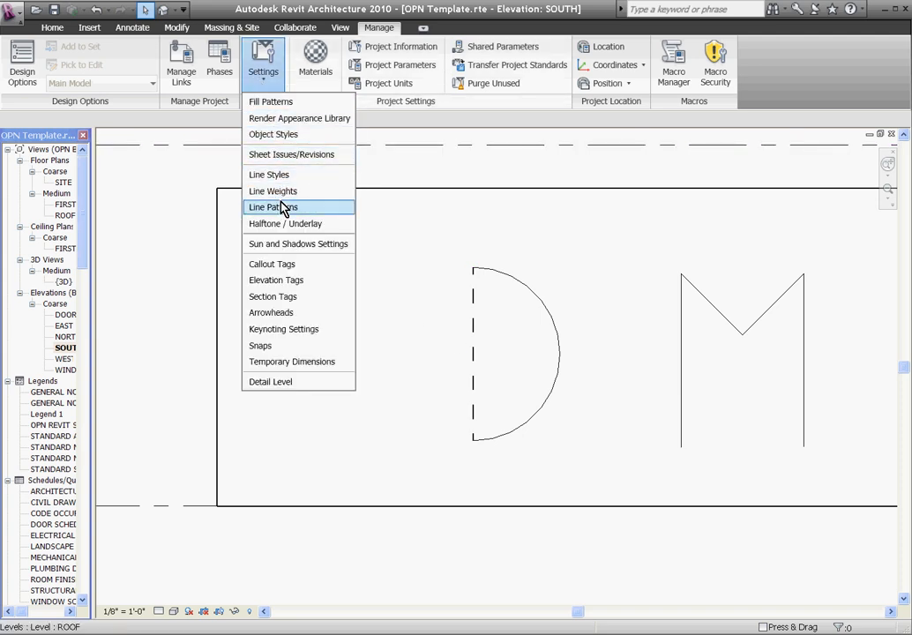
{"action": "mouse_move", "coordinate": [284, 191]}
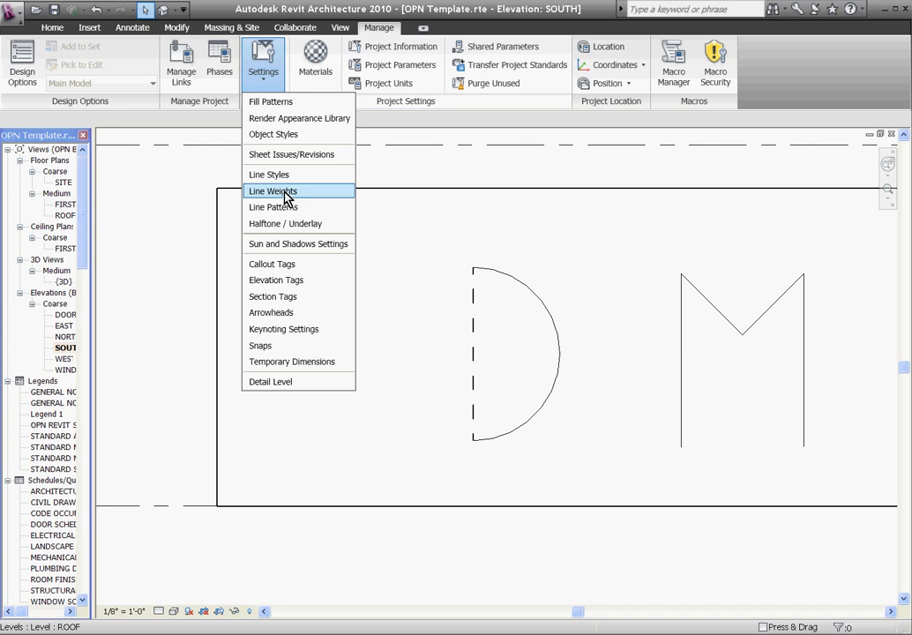
{"action": "left_click", "coordinate": [272, 191]}
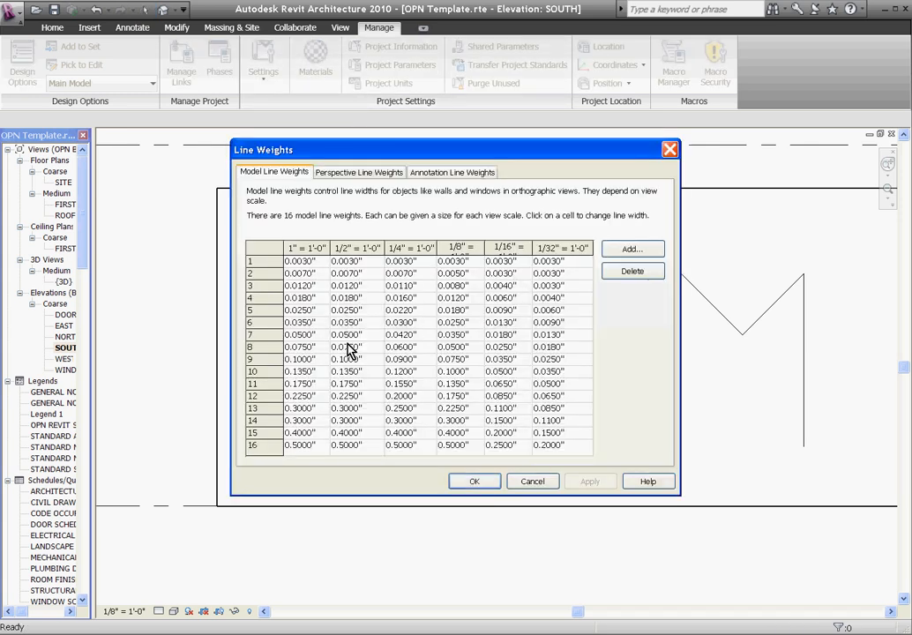
{"action": "mouse_move", "coordinate": [385, 444]}
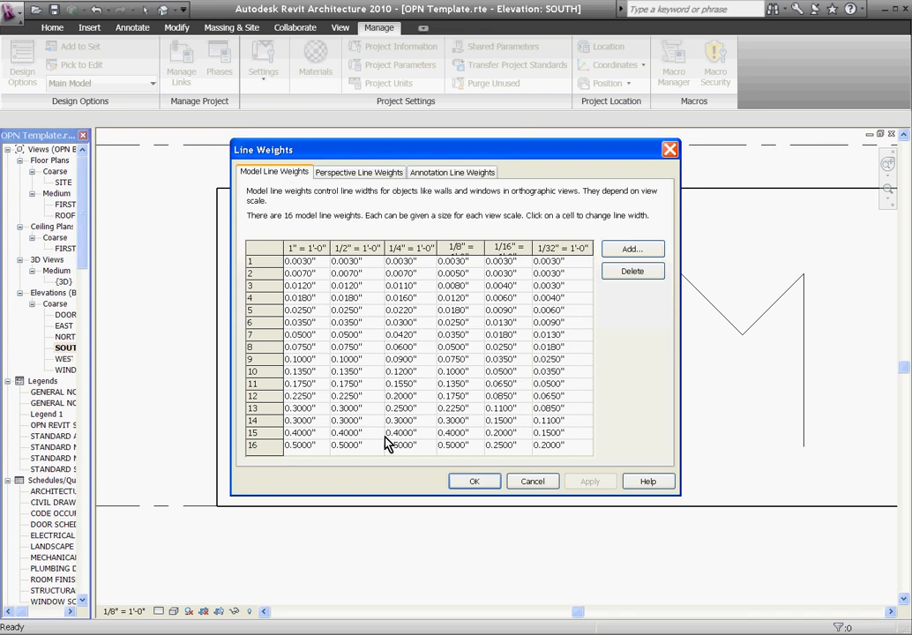